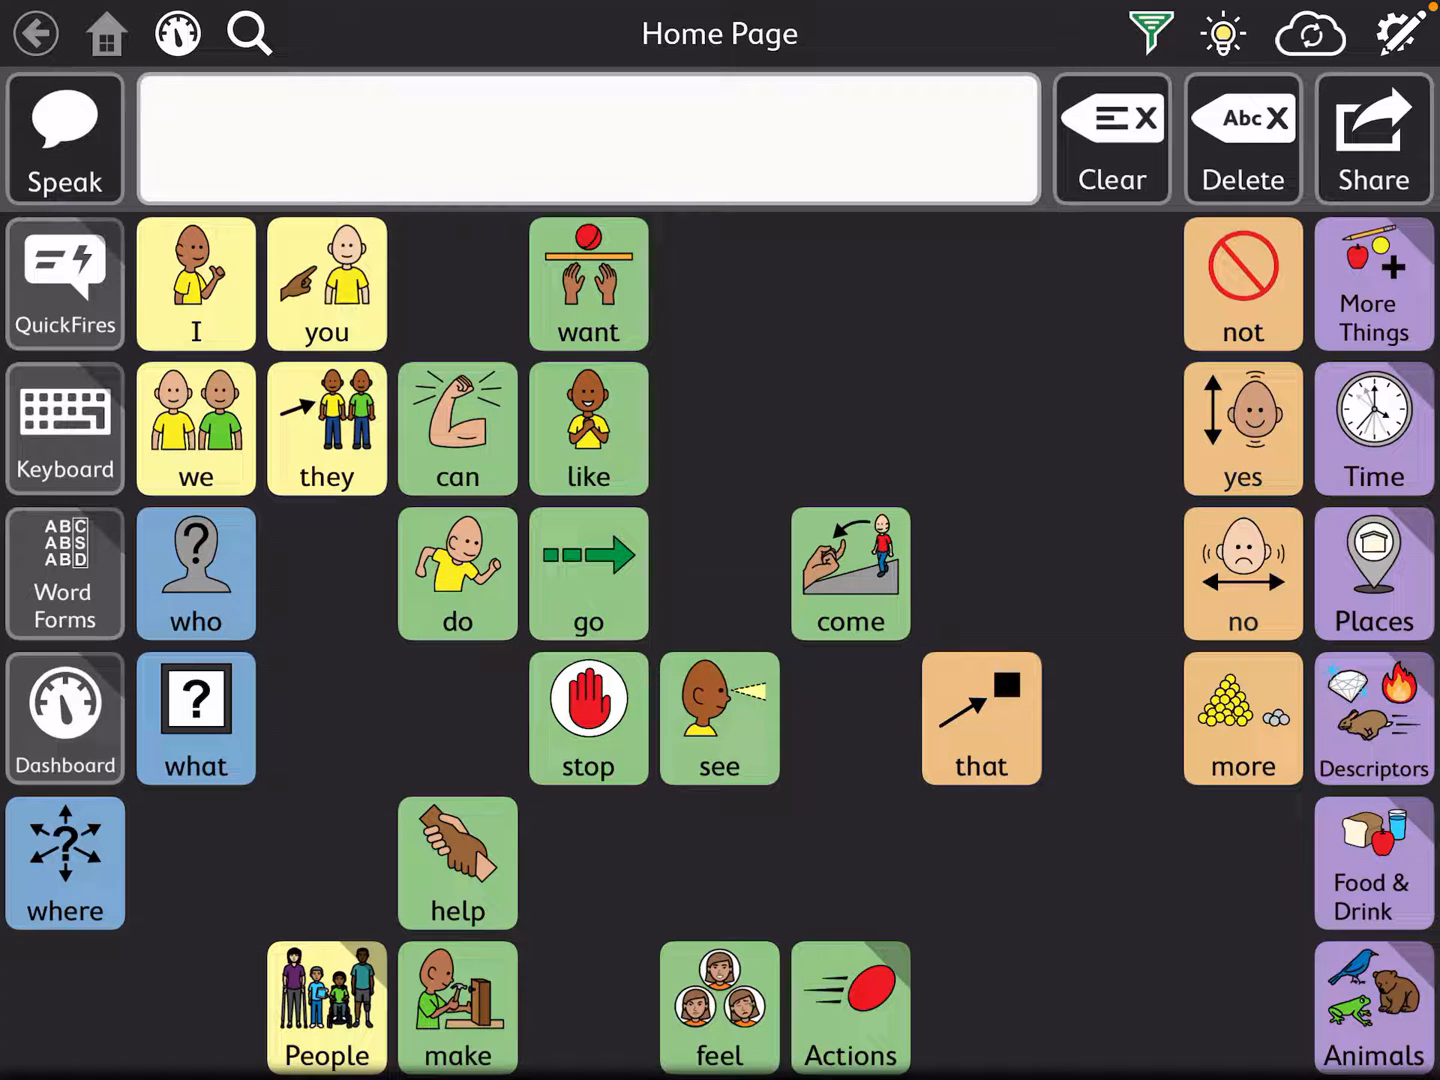
- Browse from More Things to the Toys & Games page, then return to the Home Page
click(1112, 138)
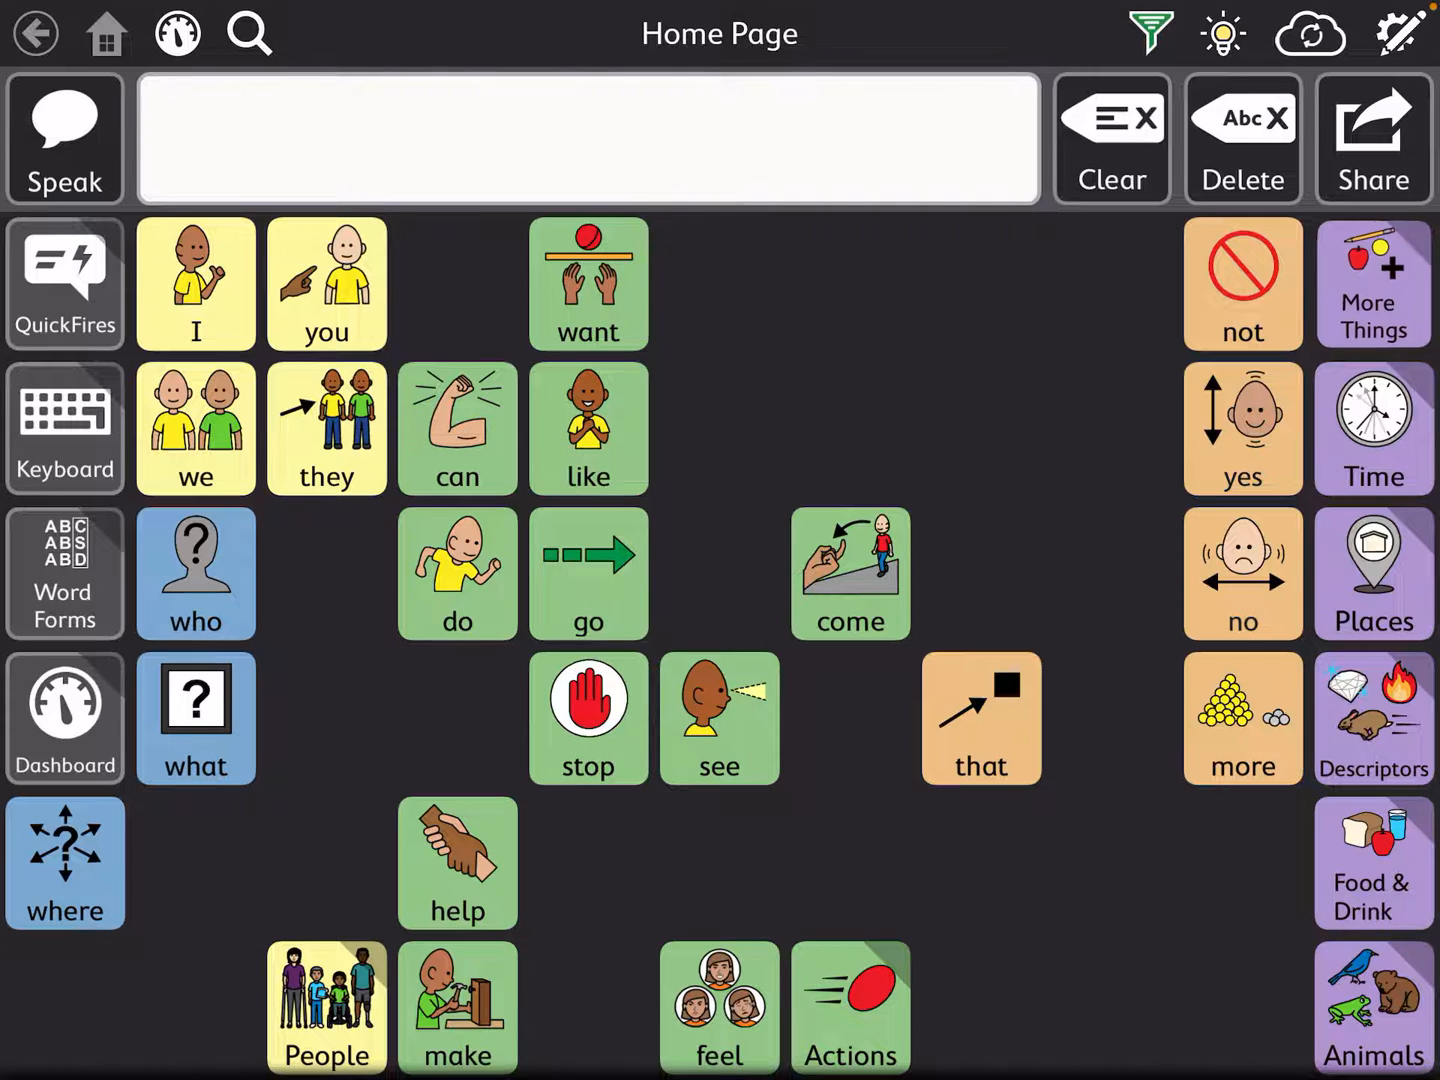
click(1372, 284)
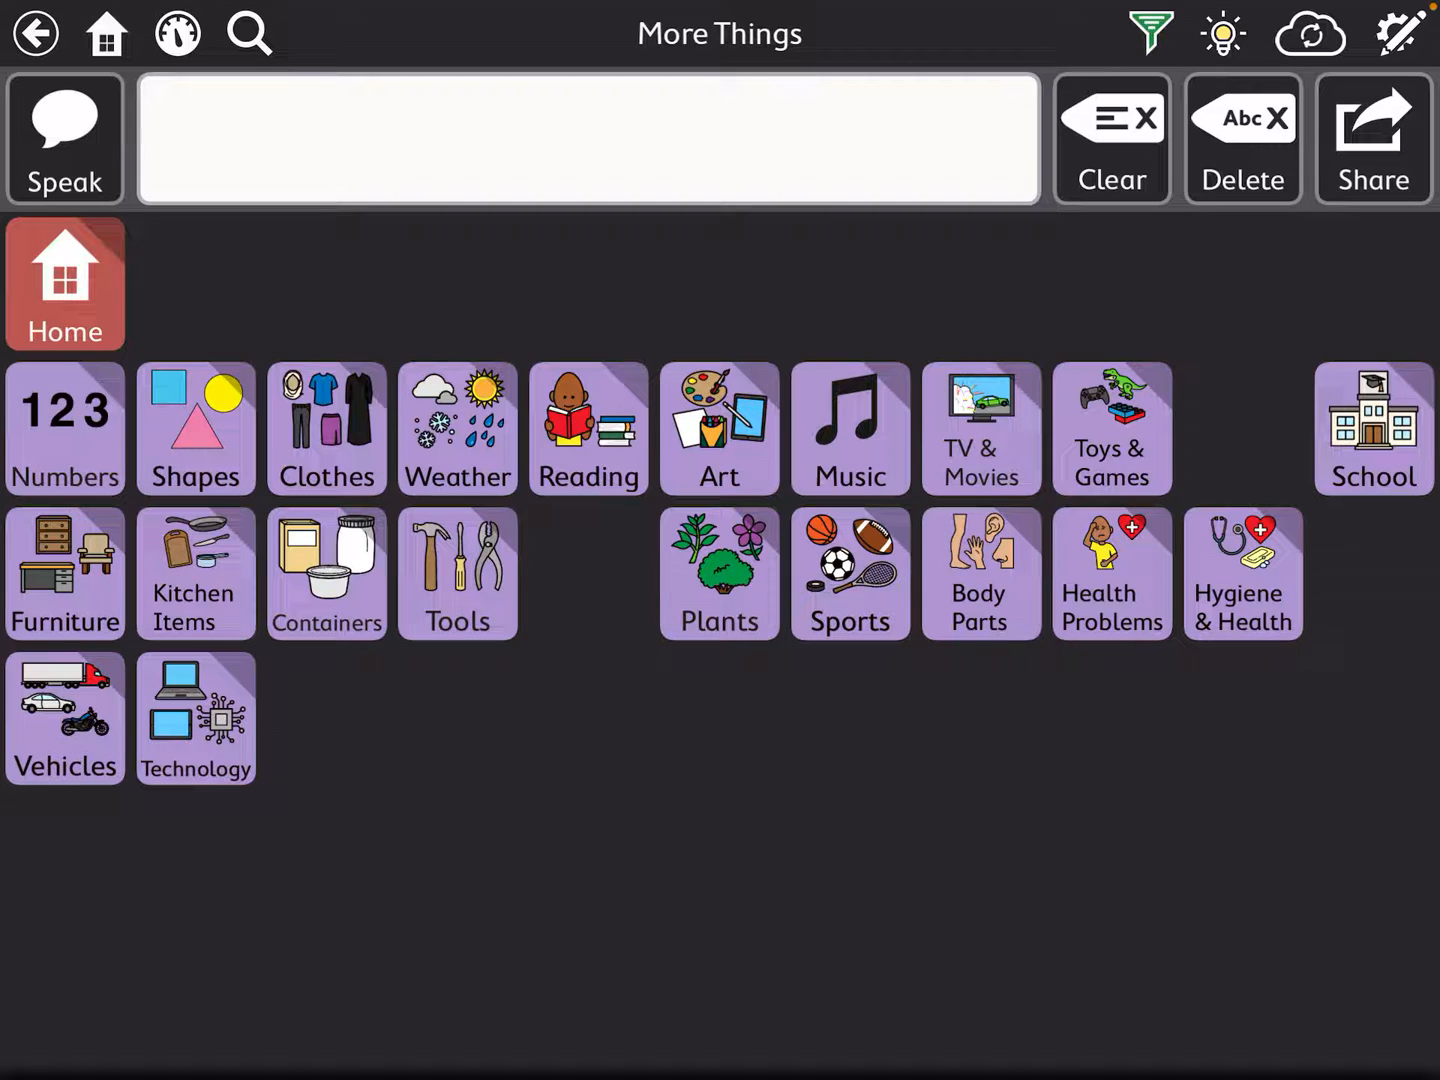
click(1112, 428)
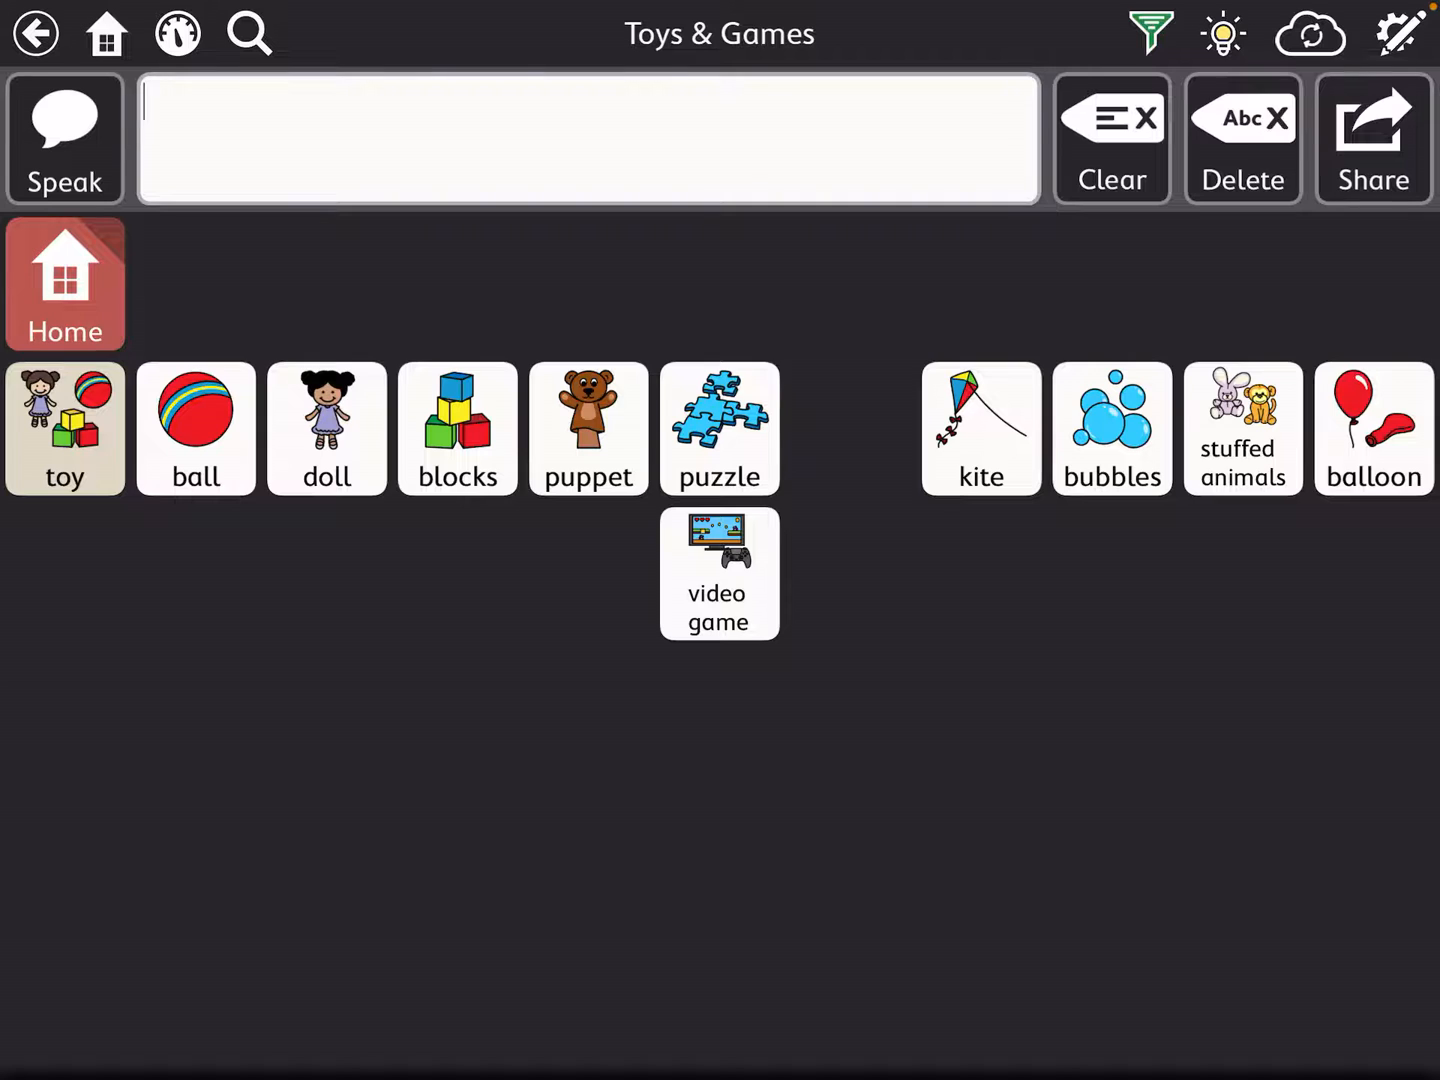
click(64, 284)
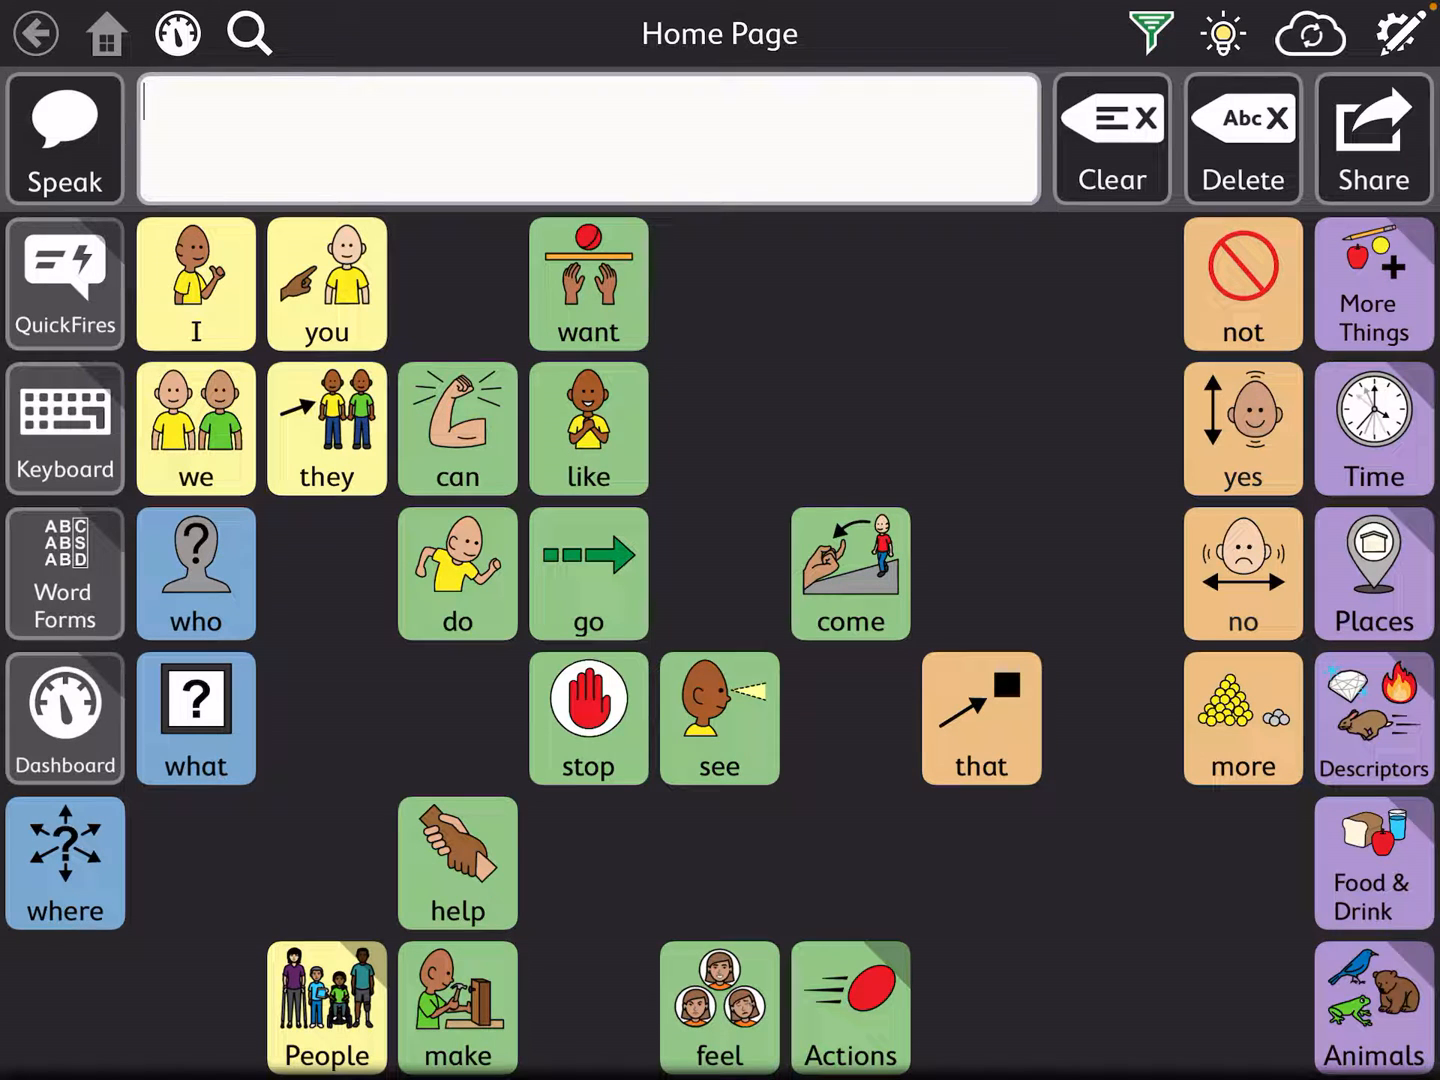
- Say 'go', clear it from the message, and switch the communication pages into edit mode
click(1372, 284)
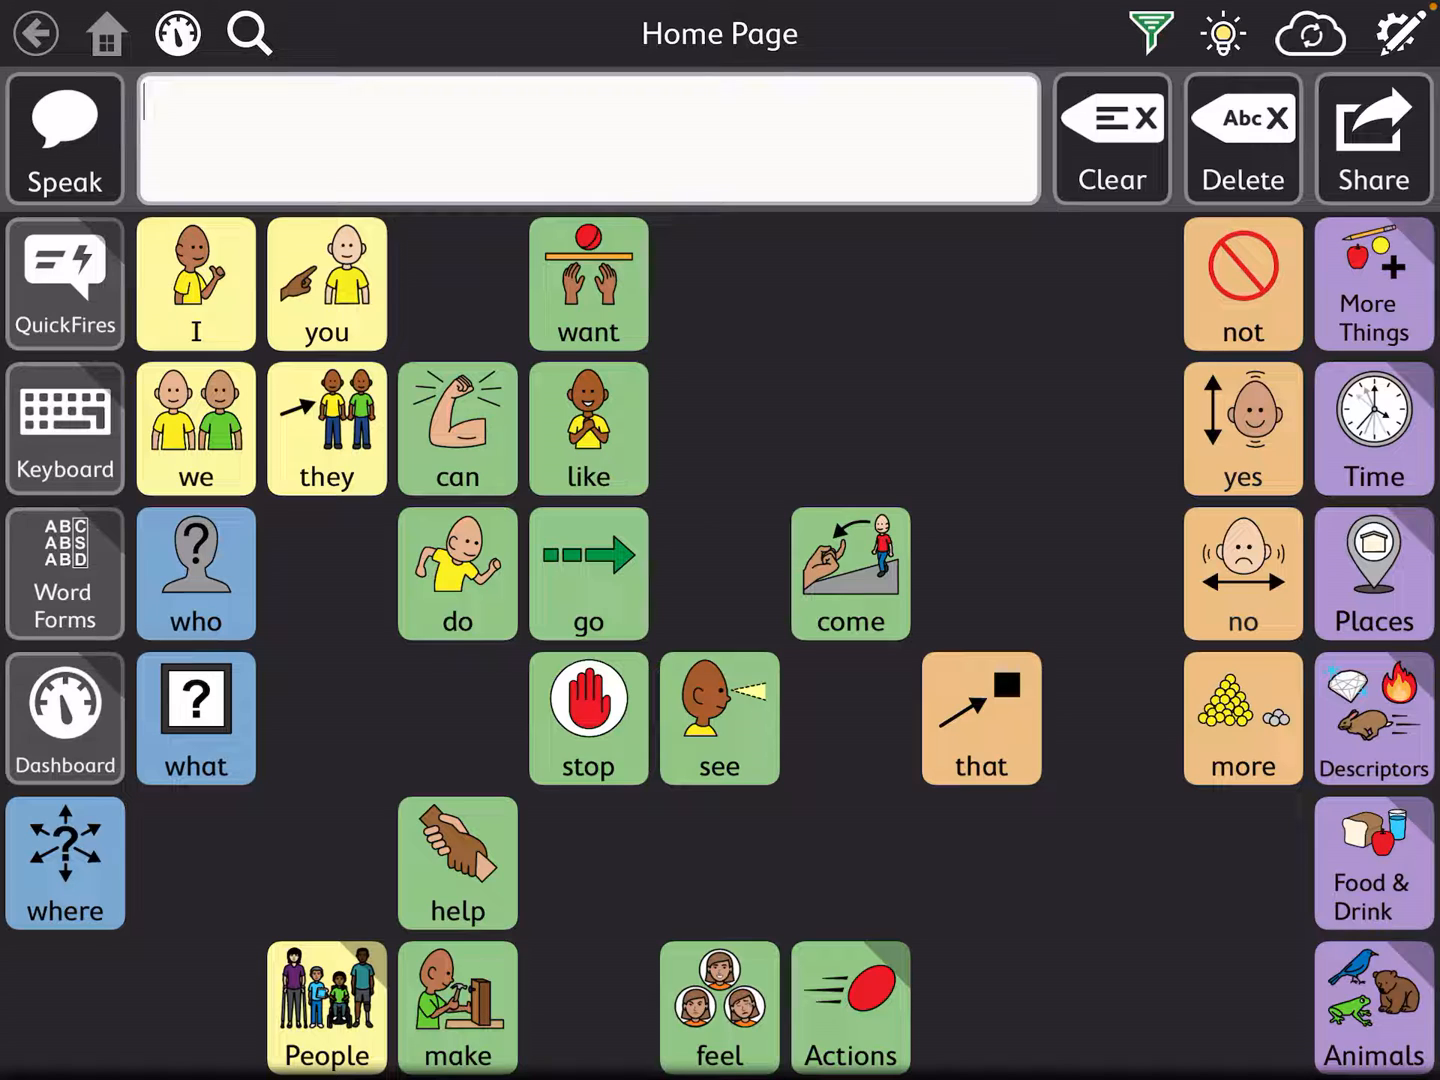
click(588, 572)
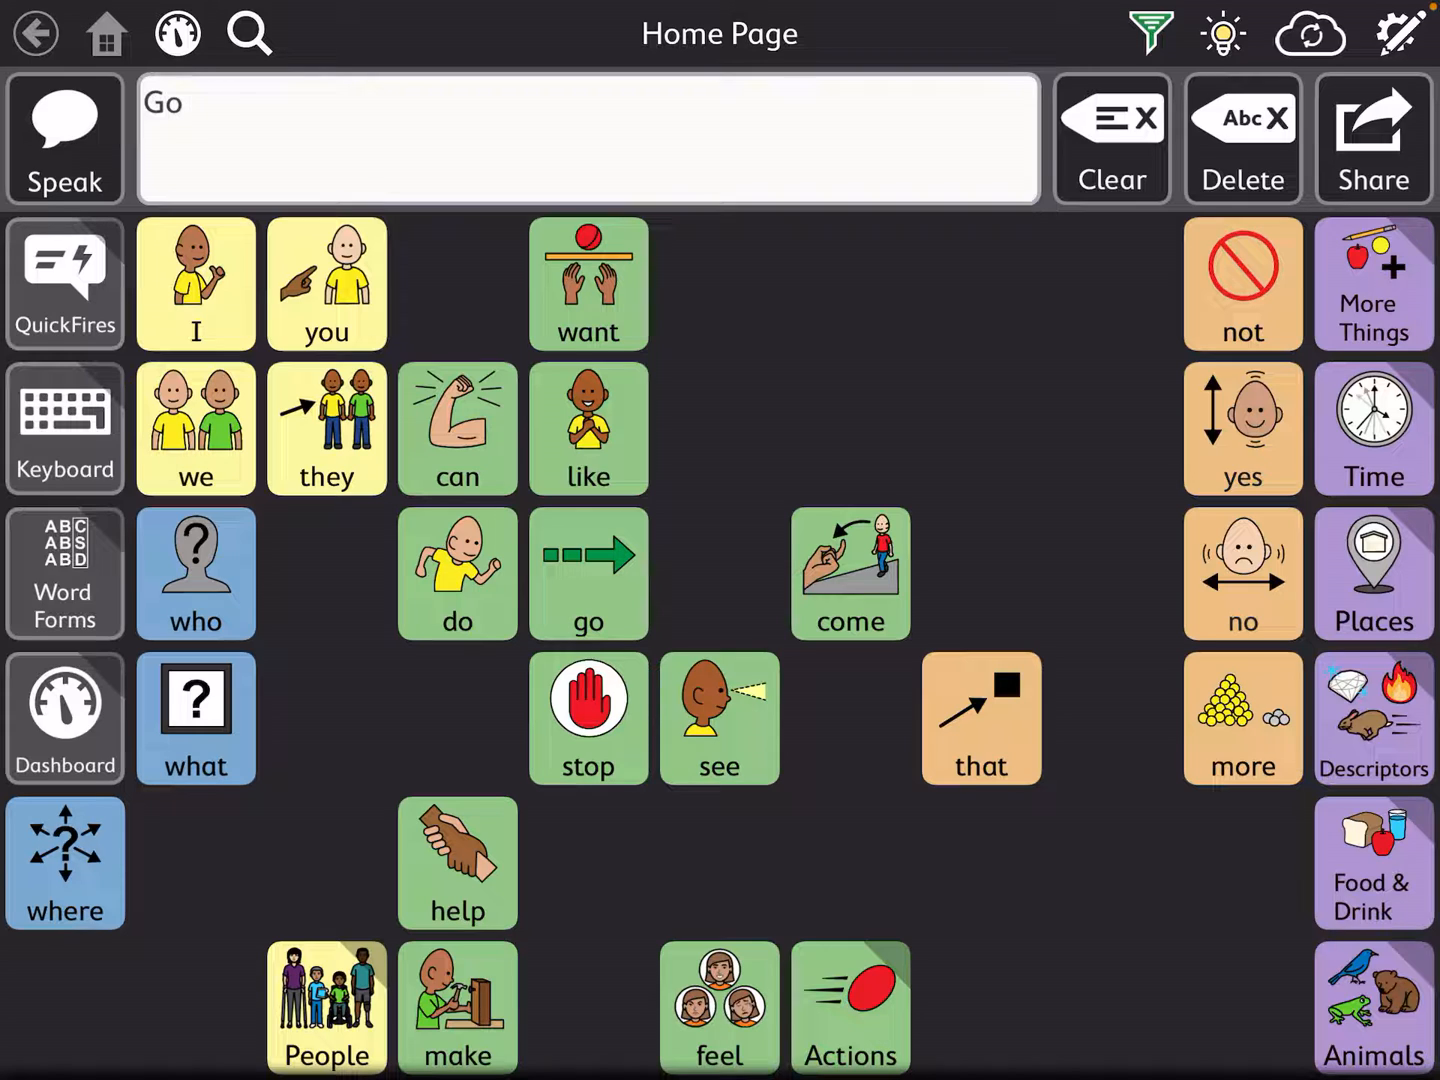
click(1112, 138)
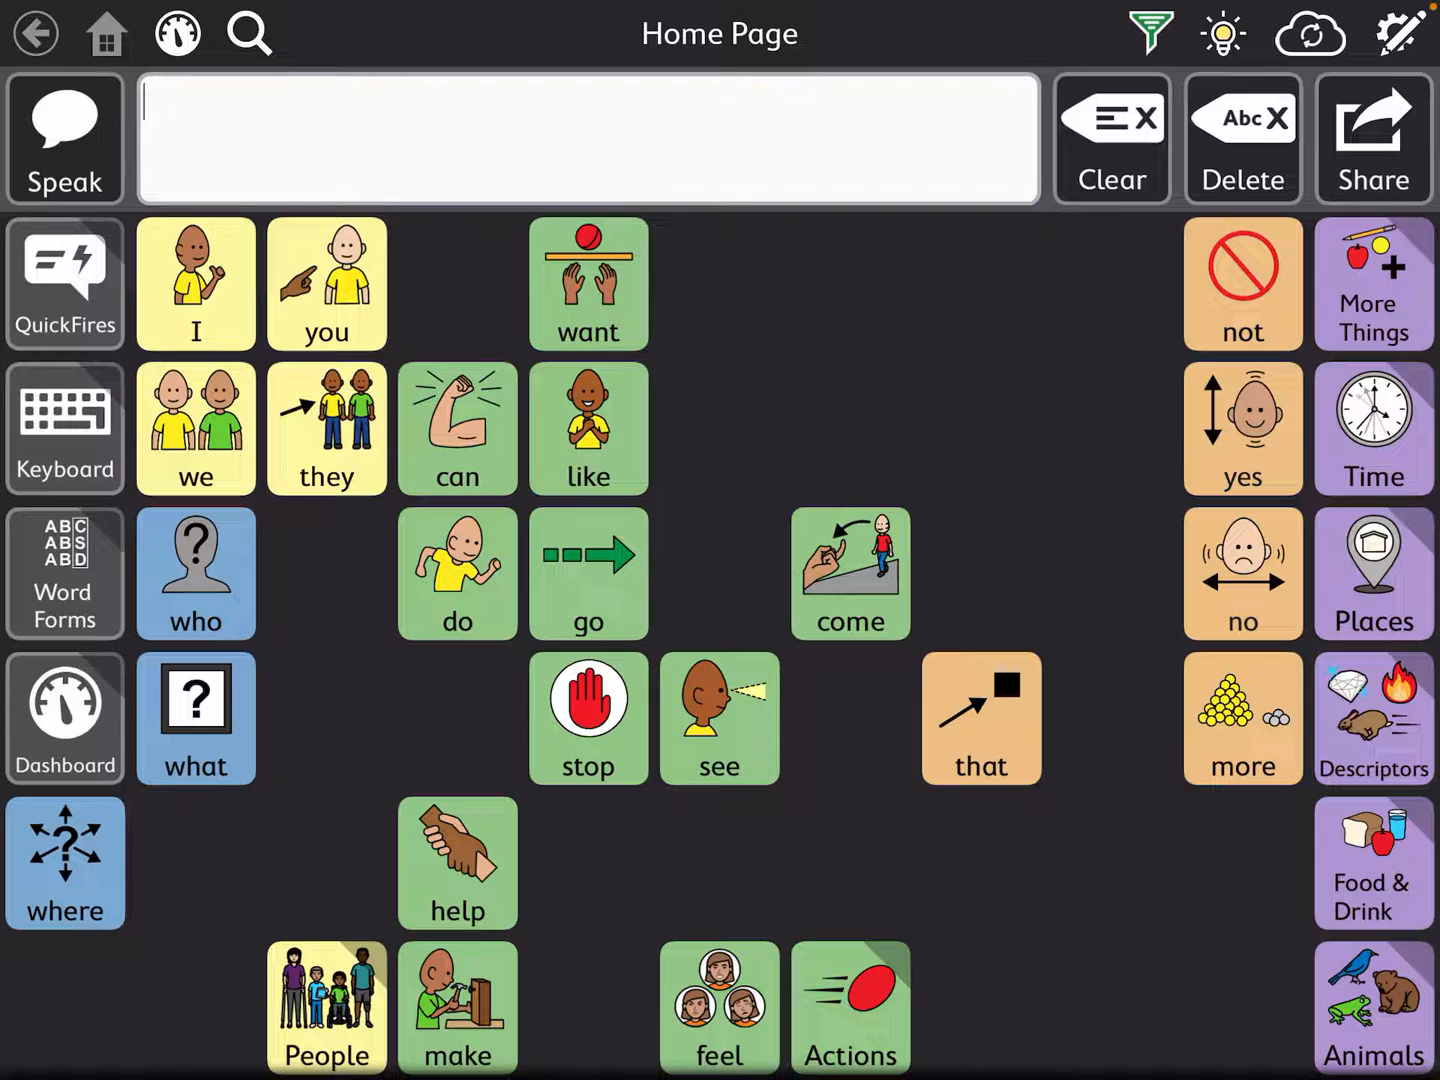
click(1372, 284)
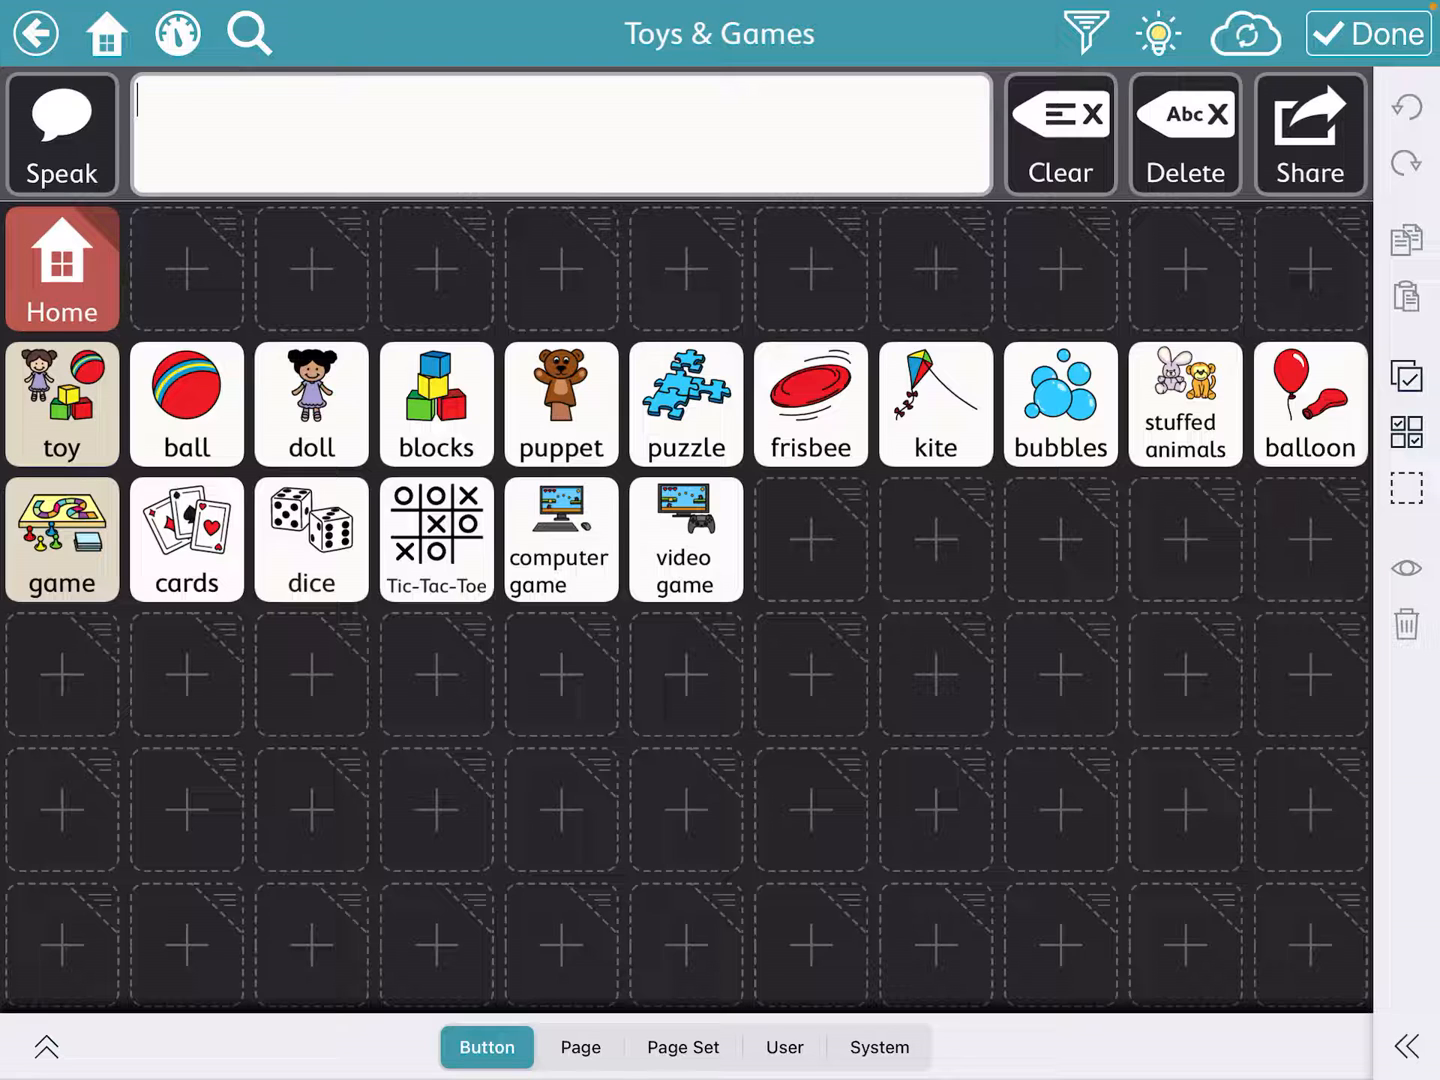
- Fill an empty slot with a 'shape sorter' button using the shape sorter cube symbol and finish editing
click(810, 530)
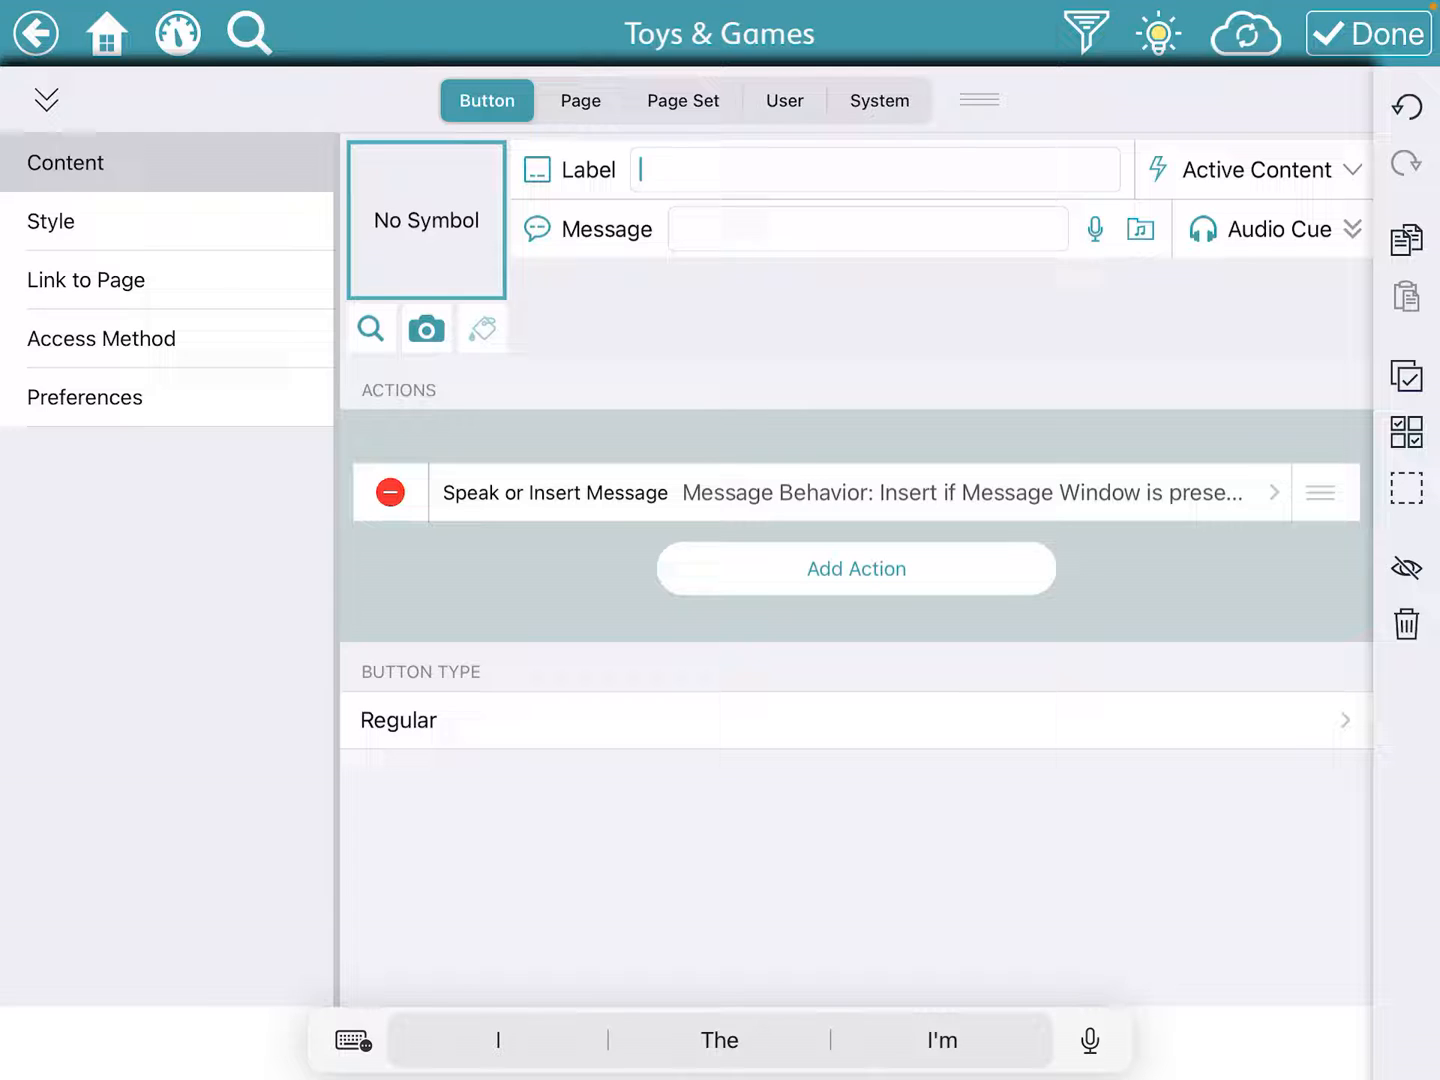
text(shape sorter)
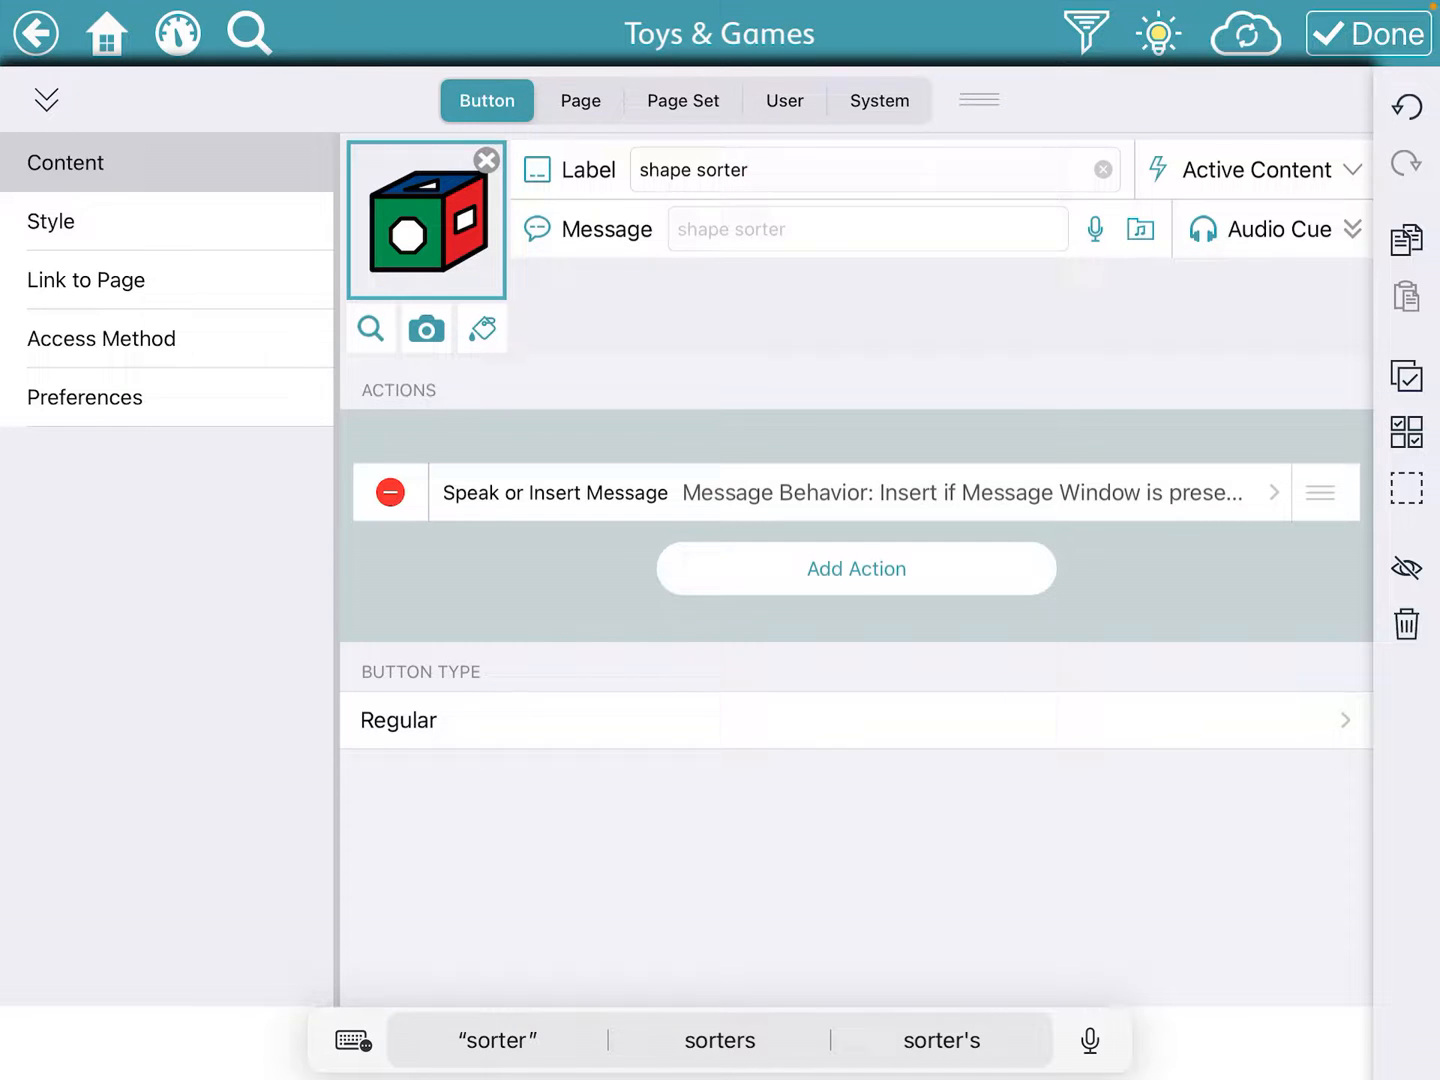
click(370, 328)
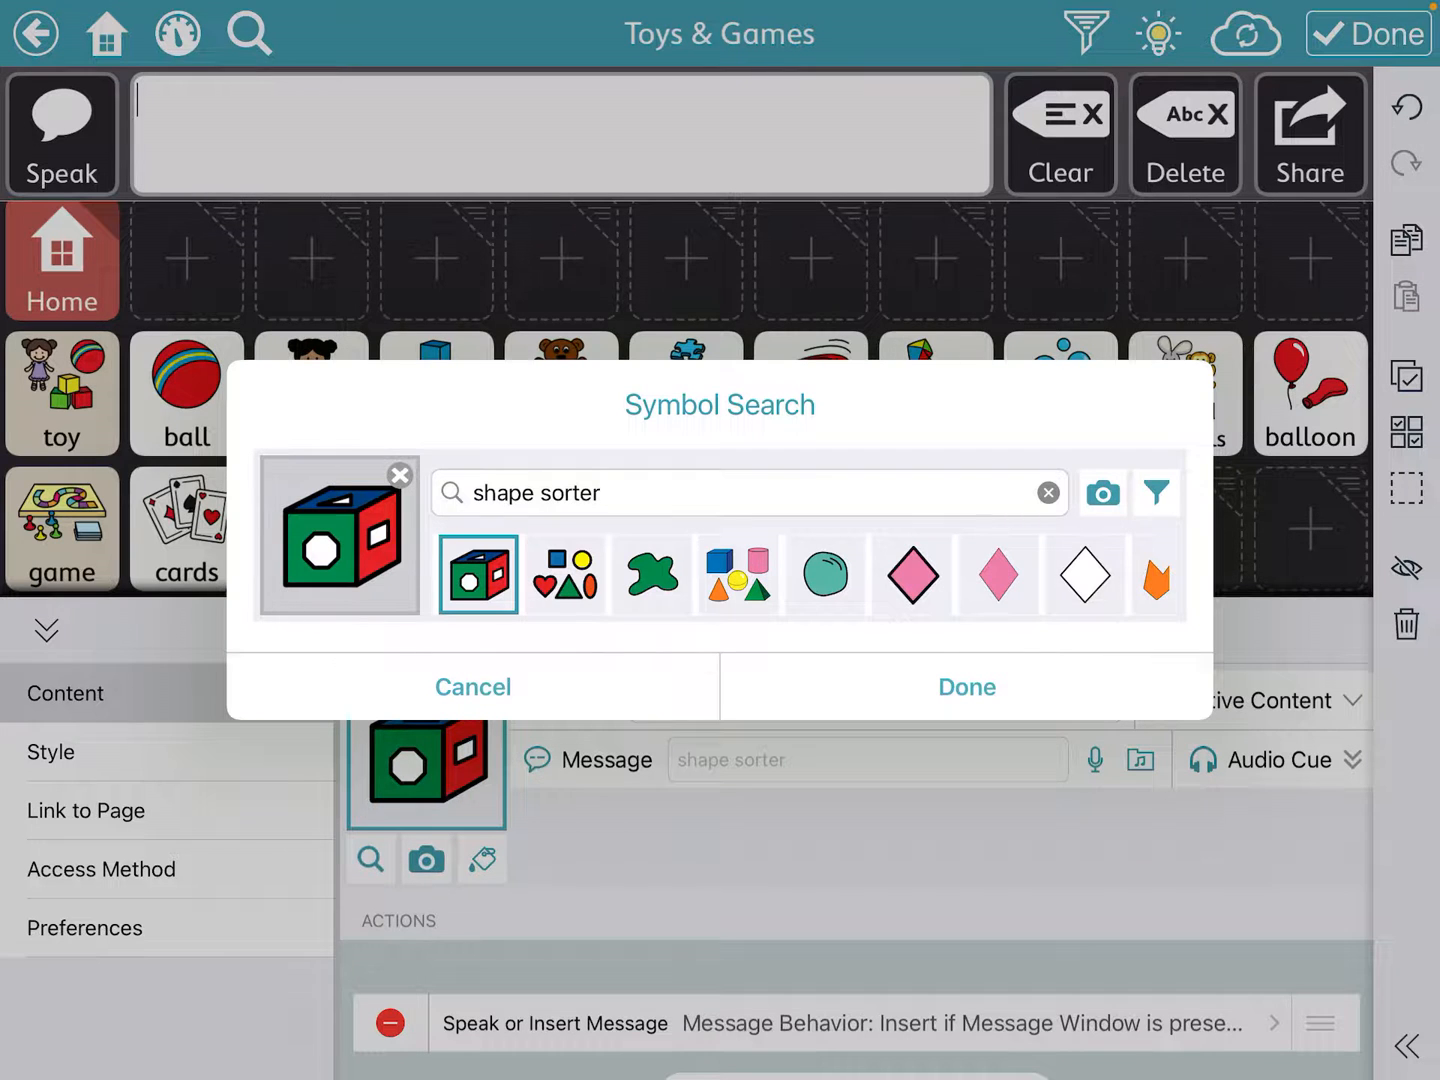
click(964, 688)
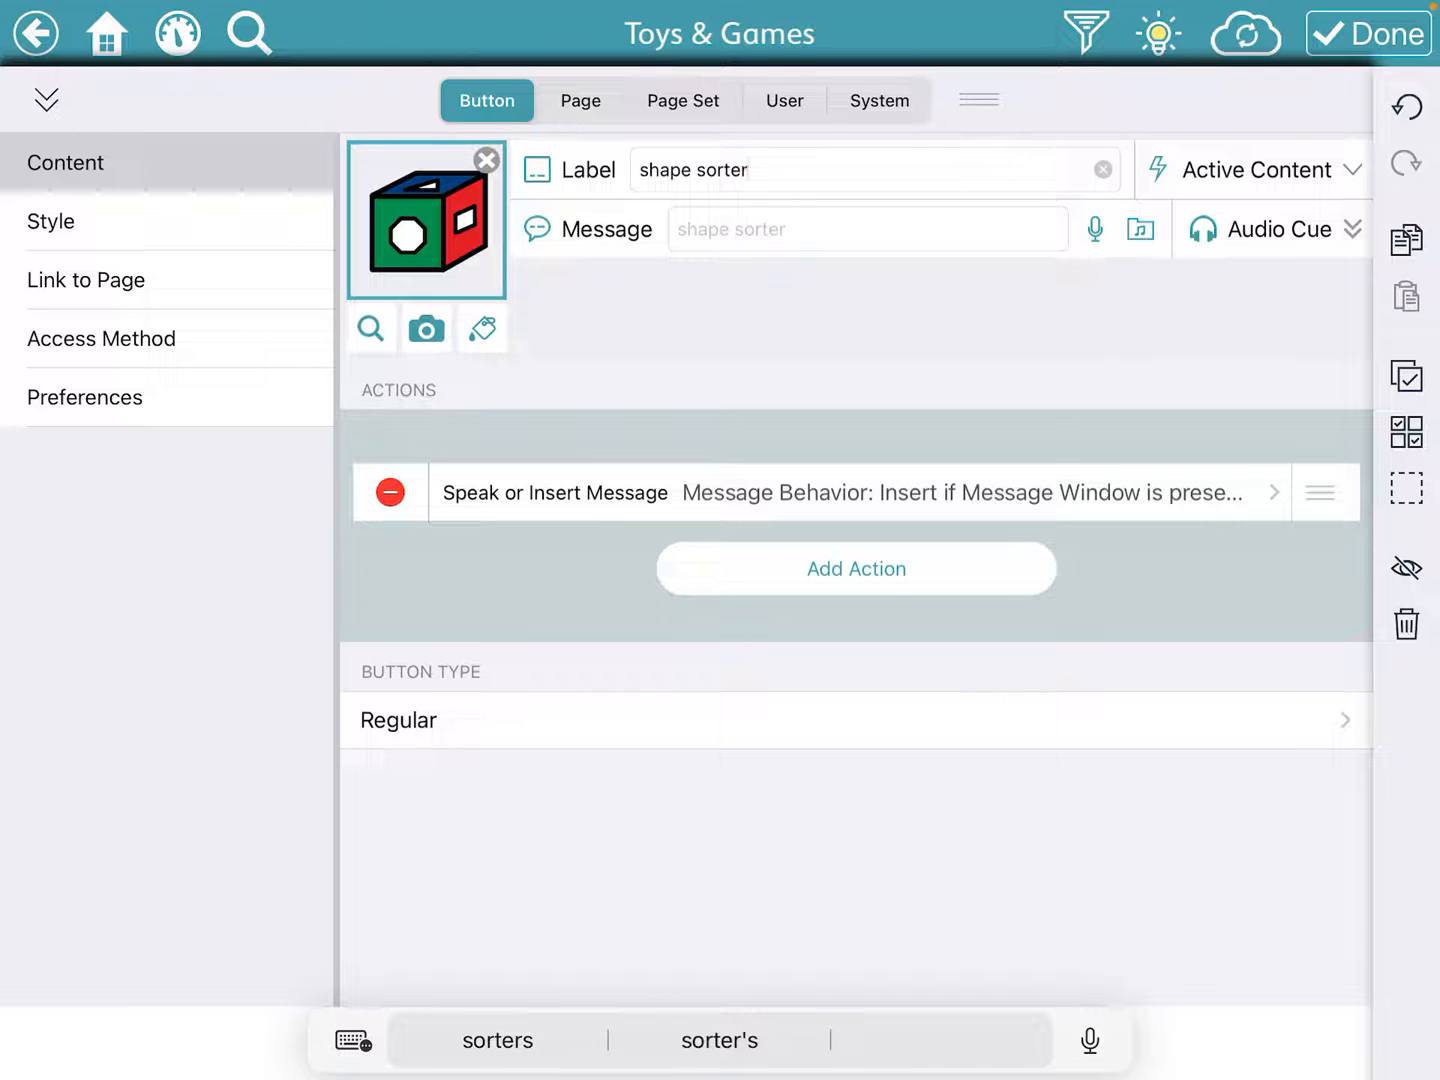
click(1368, 32)
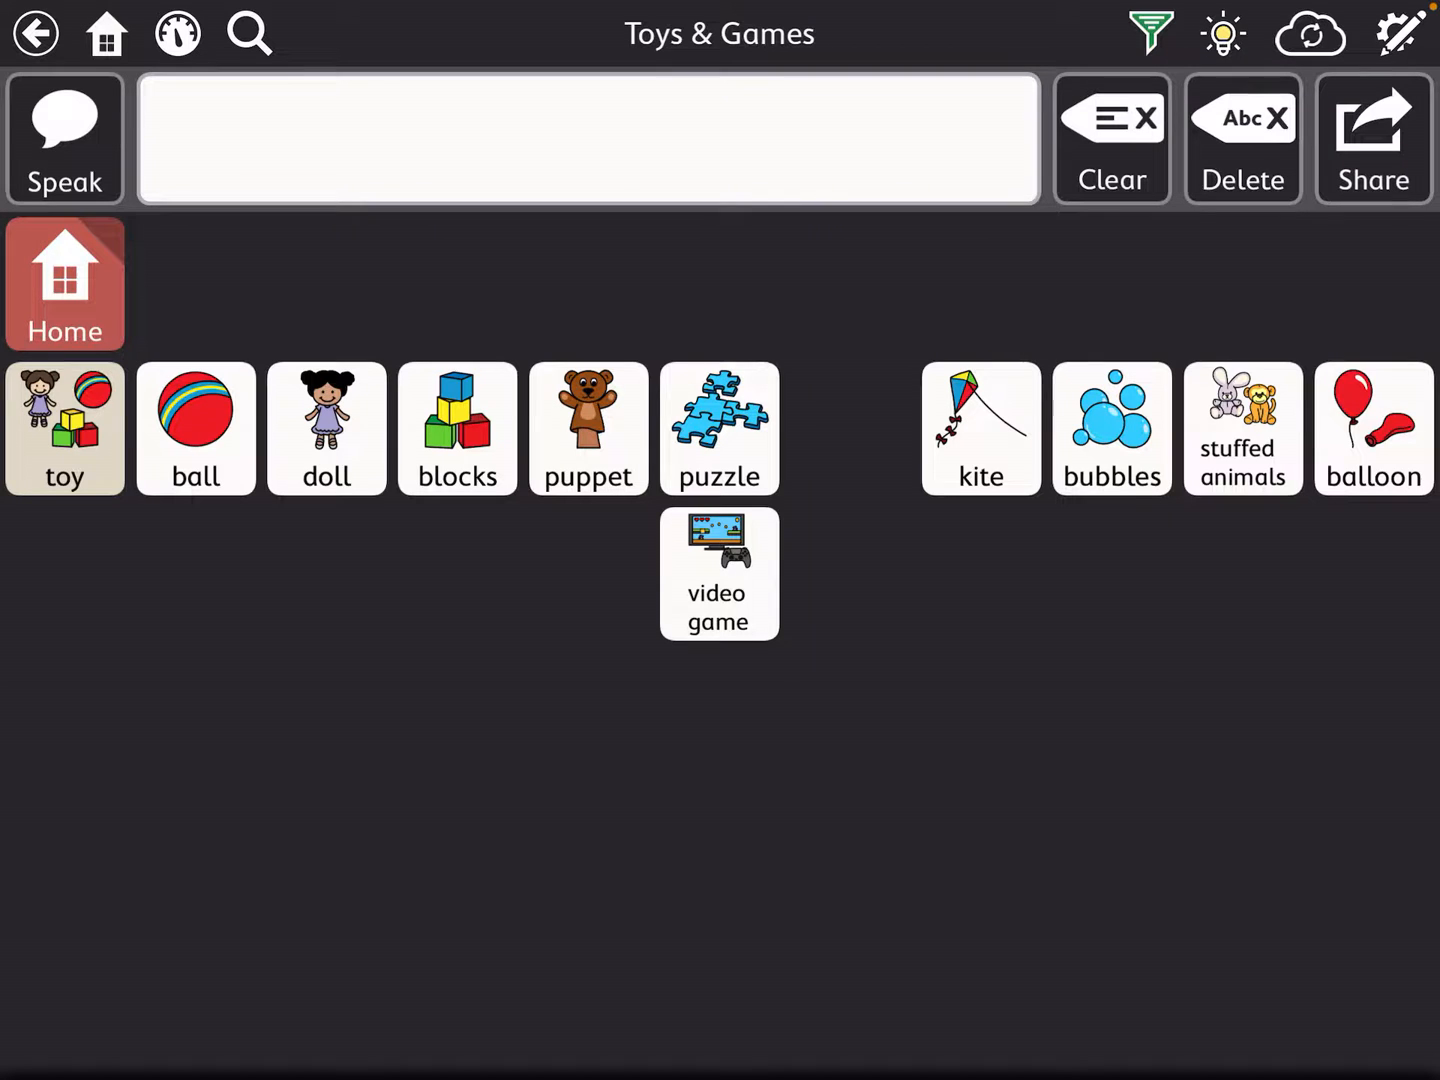
- Let 'shape sorter' show through the vocabulary filter
click(1400, 32)
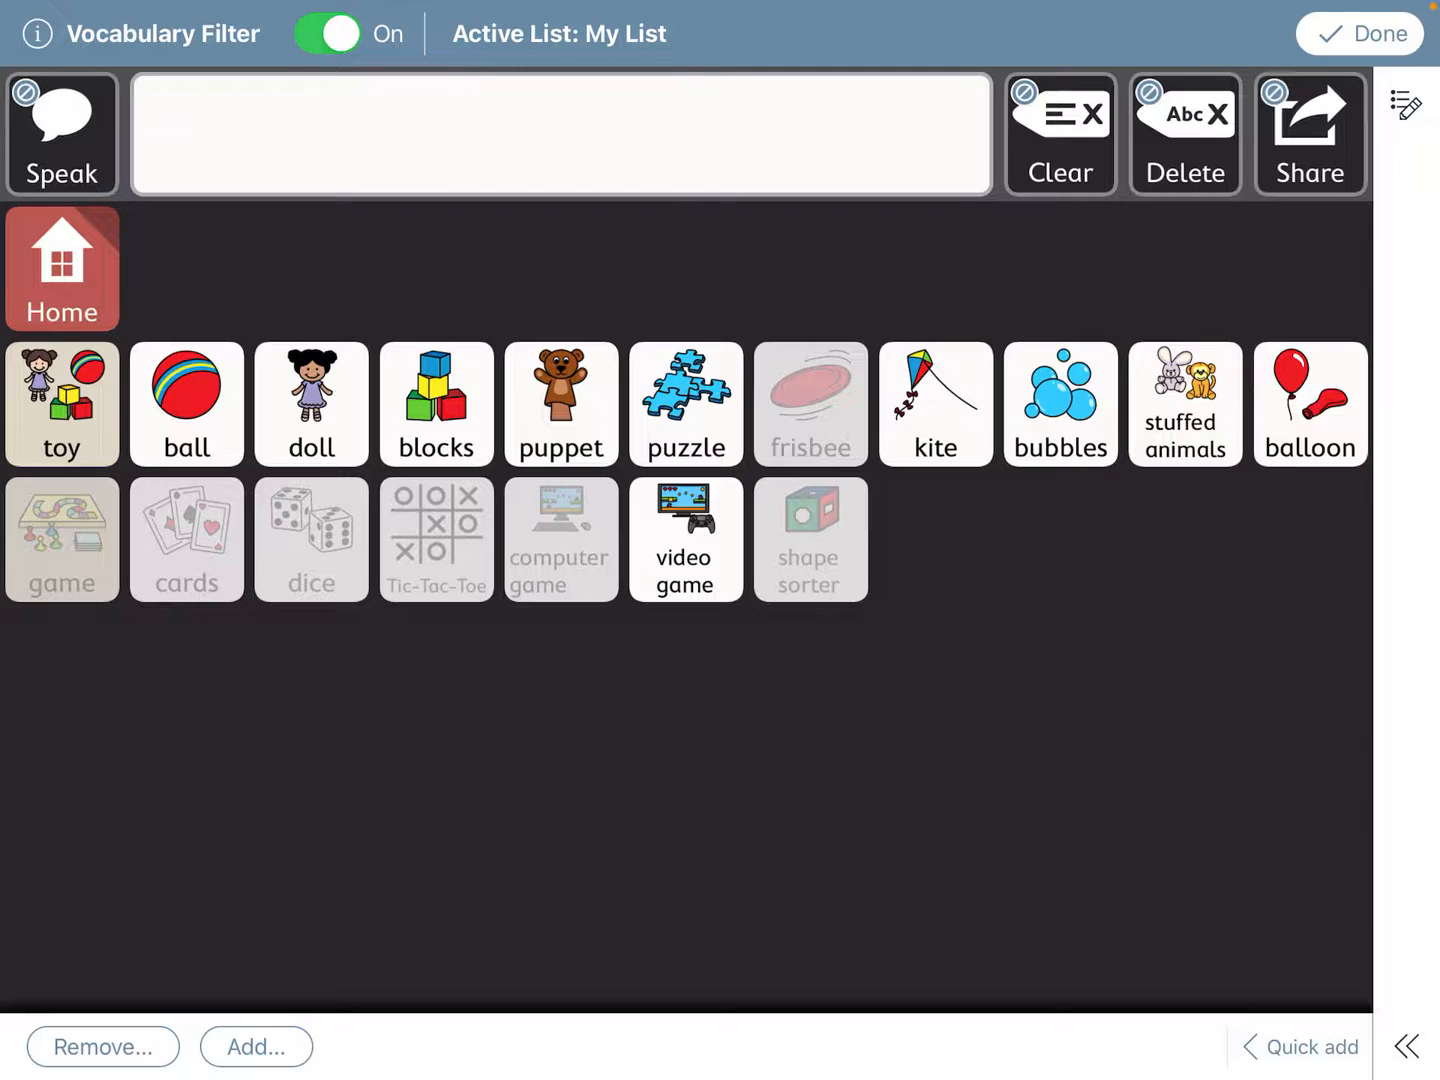
click(810, 538)
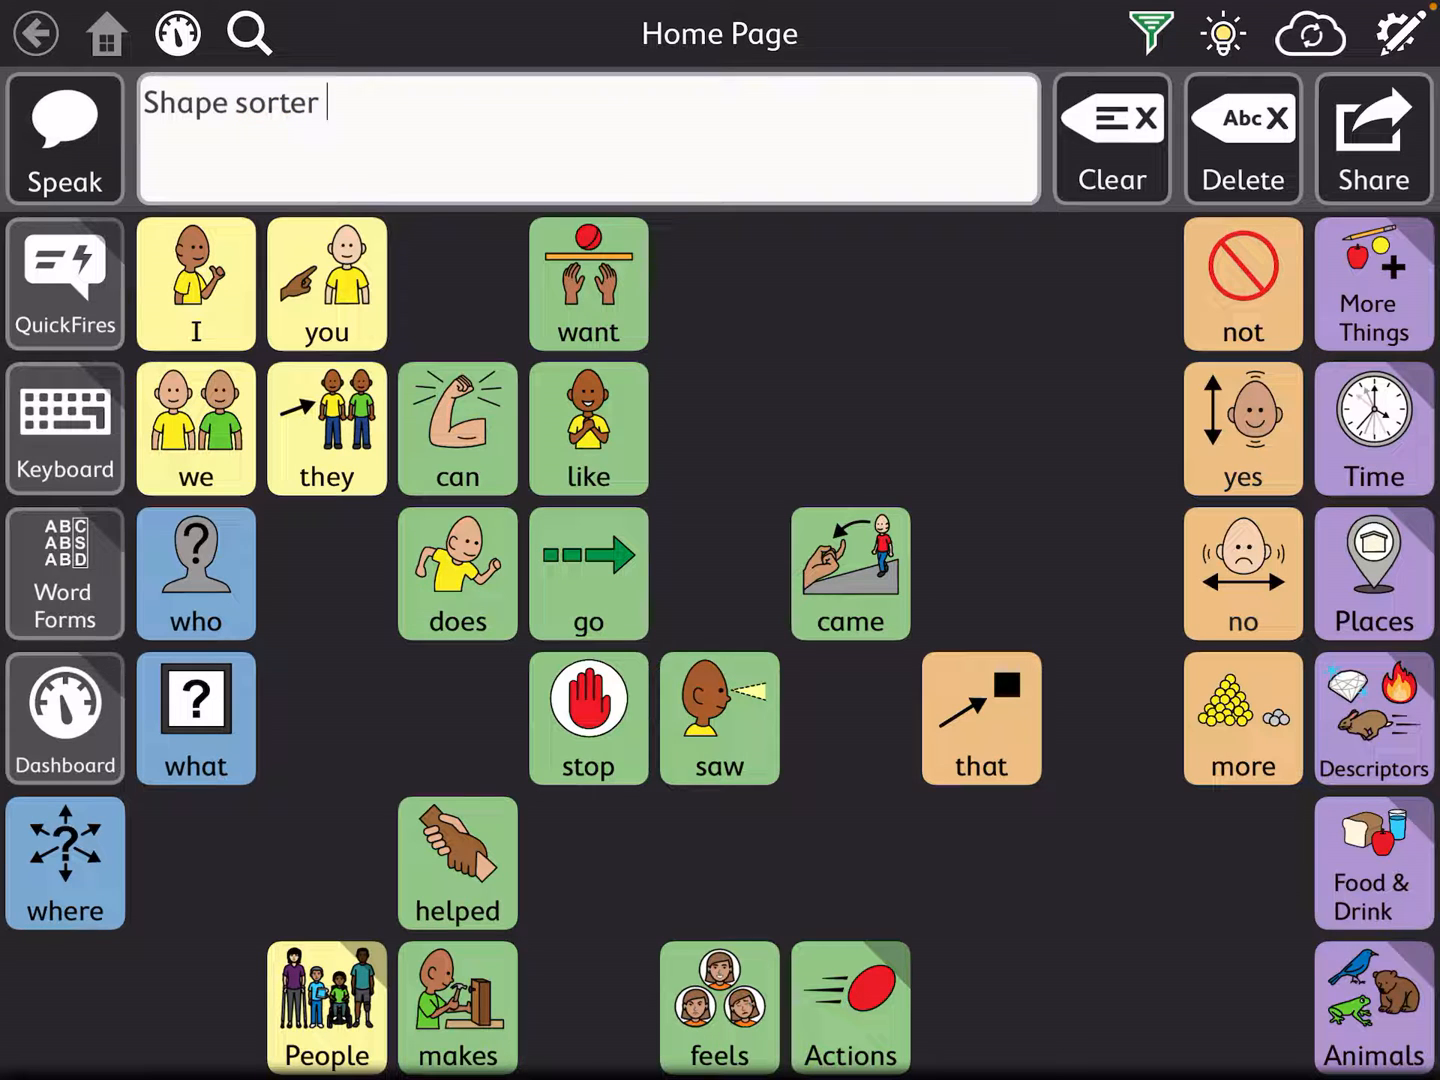
- Reach Toys & Games via More Things, speak 'shape sorter', and return to the Home Page
click(1372, 284)
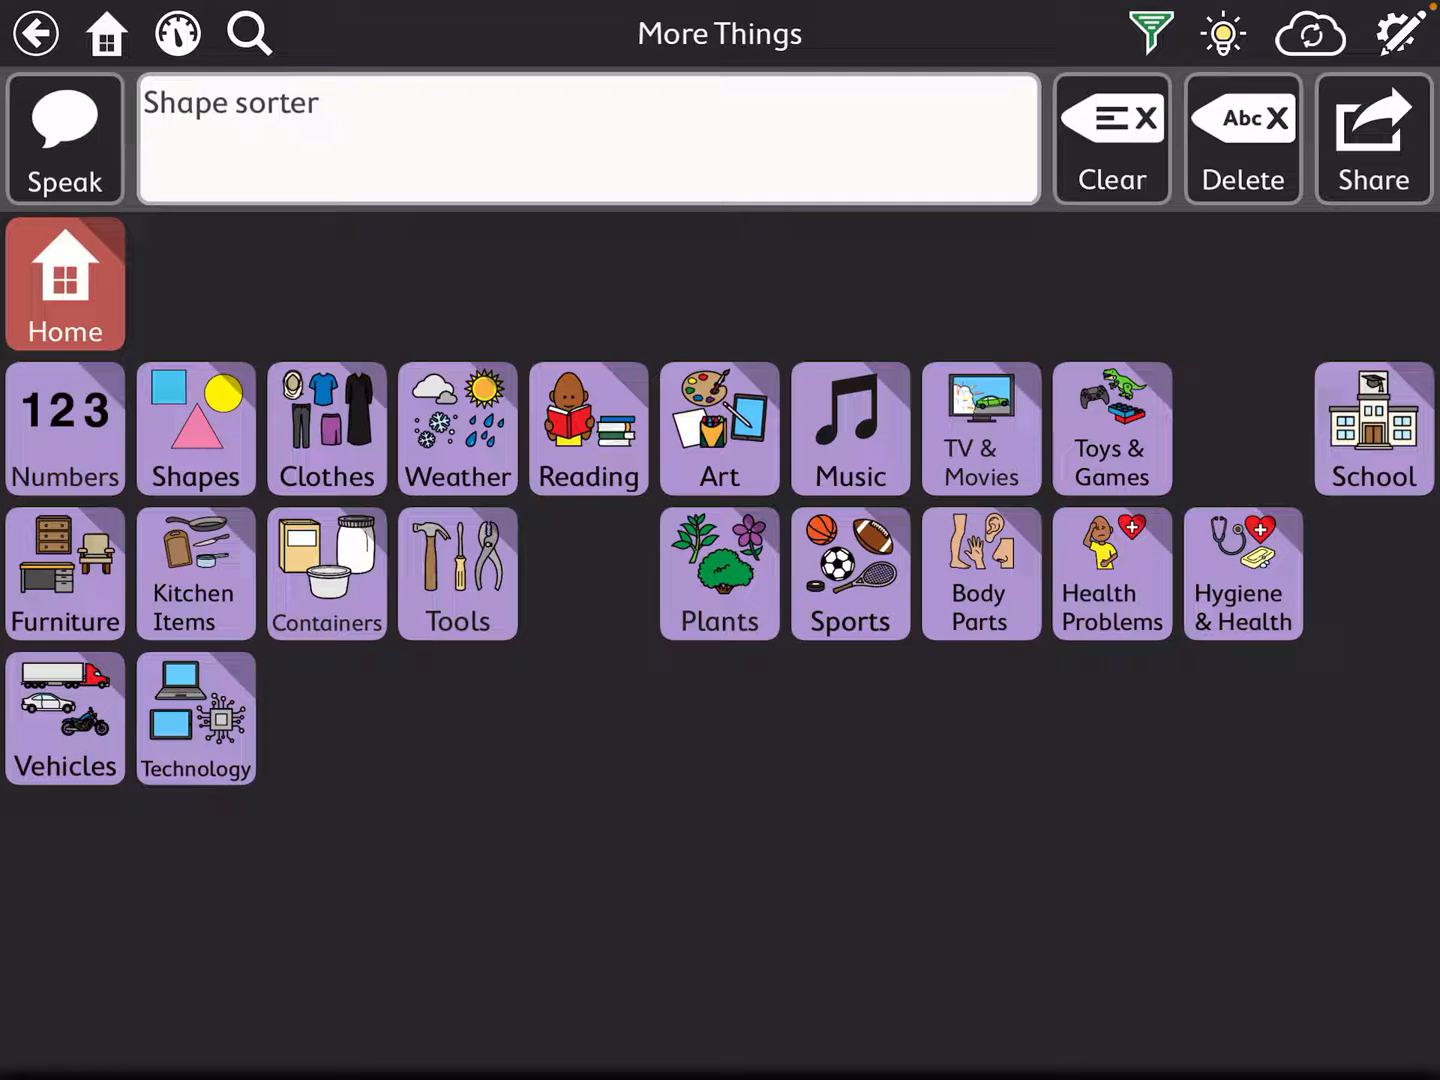
click(1112, 428)
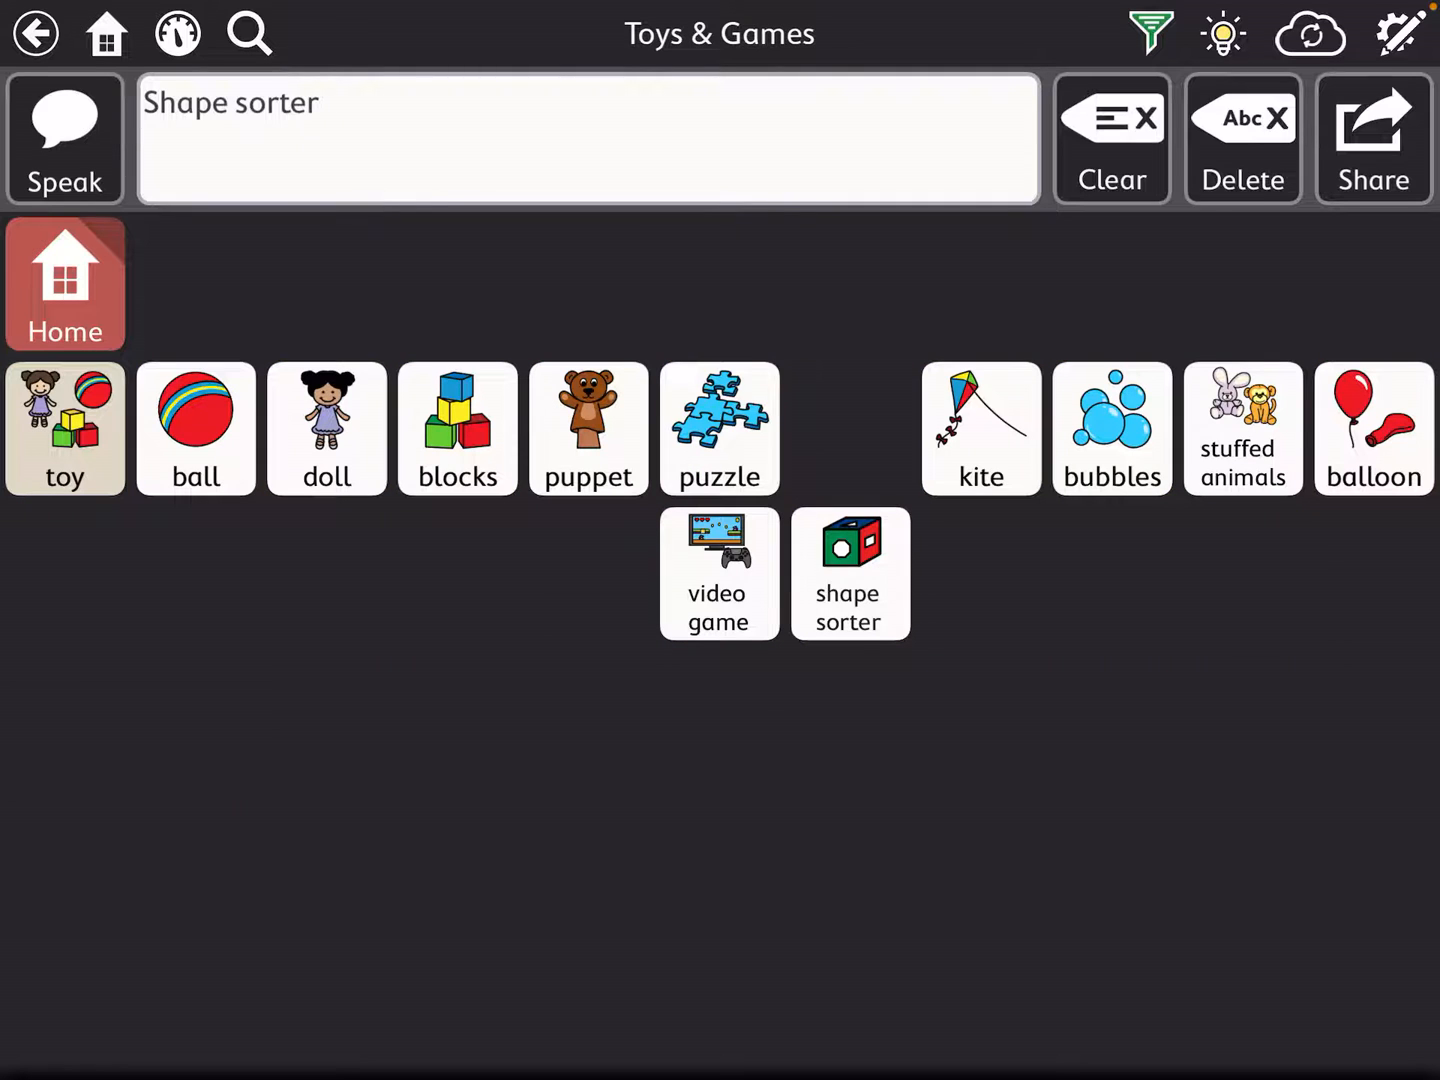
click(850, 572)
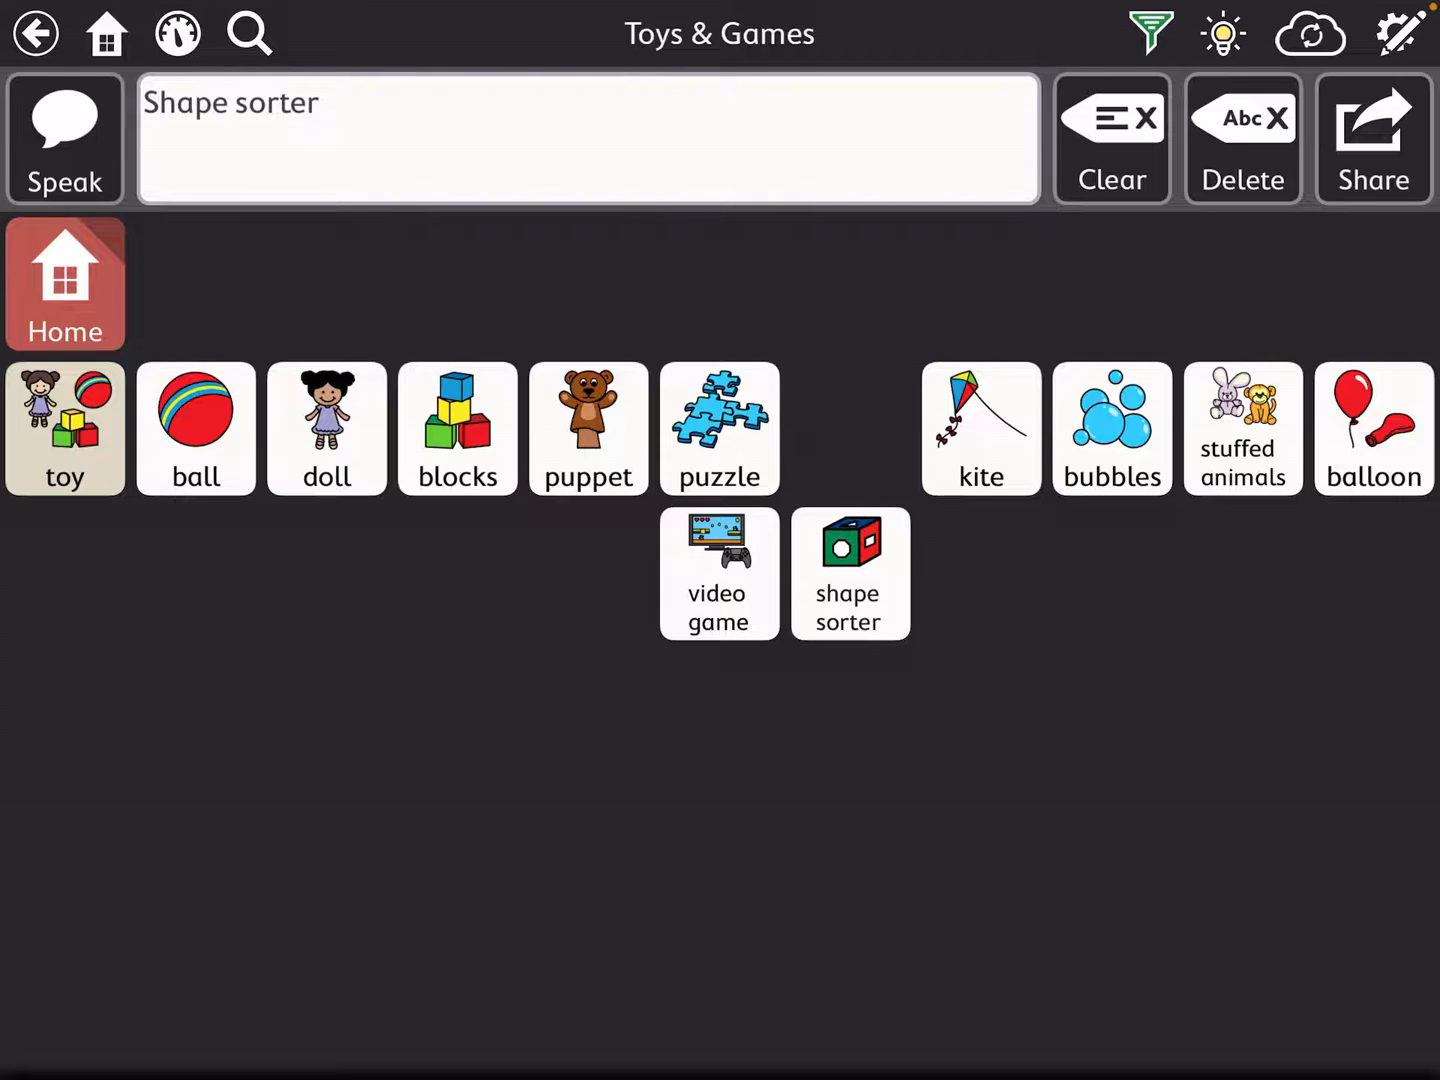
click(850, 572)
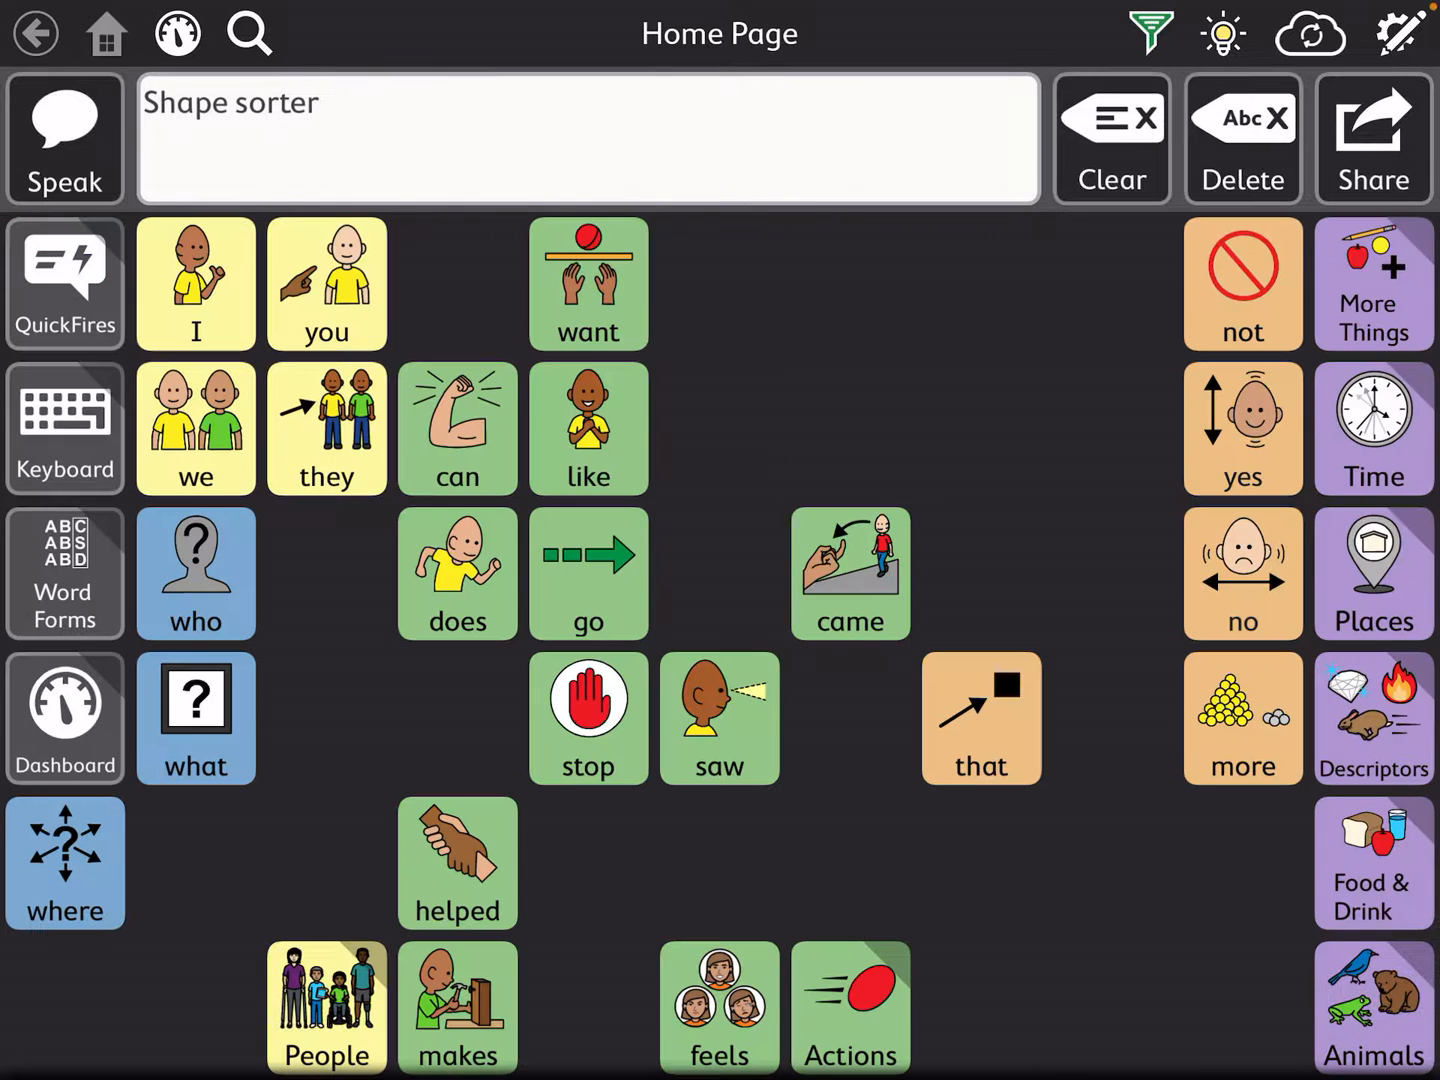
- Go to the People page and enter edit mode to reveal all its buttons and empty slots
click(326, 1006)
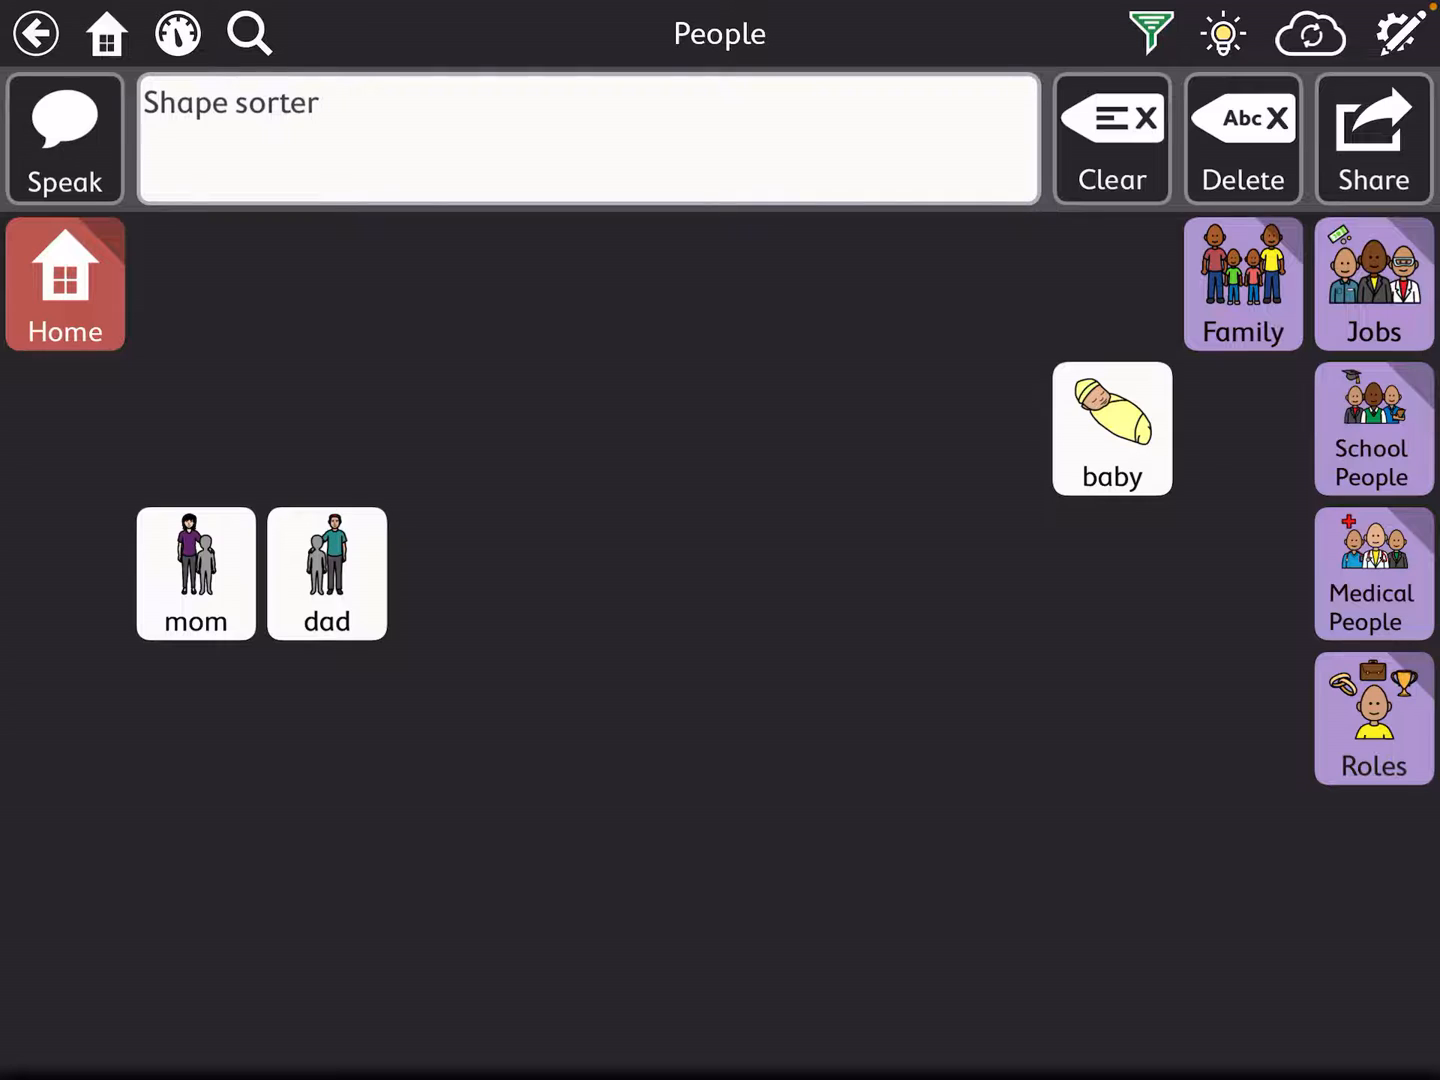
click(590, 138)
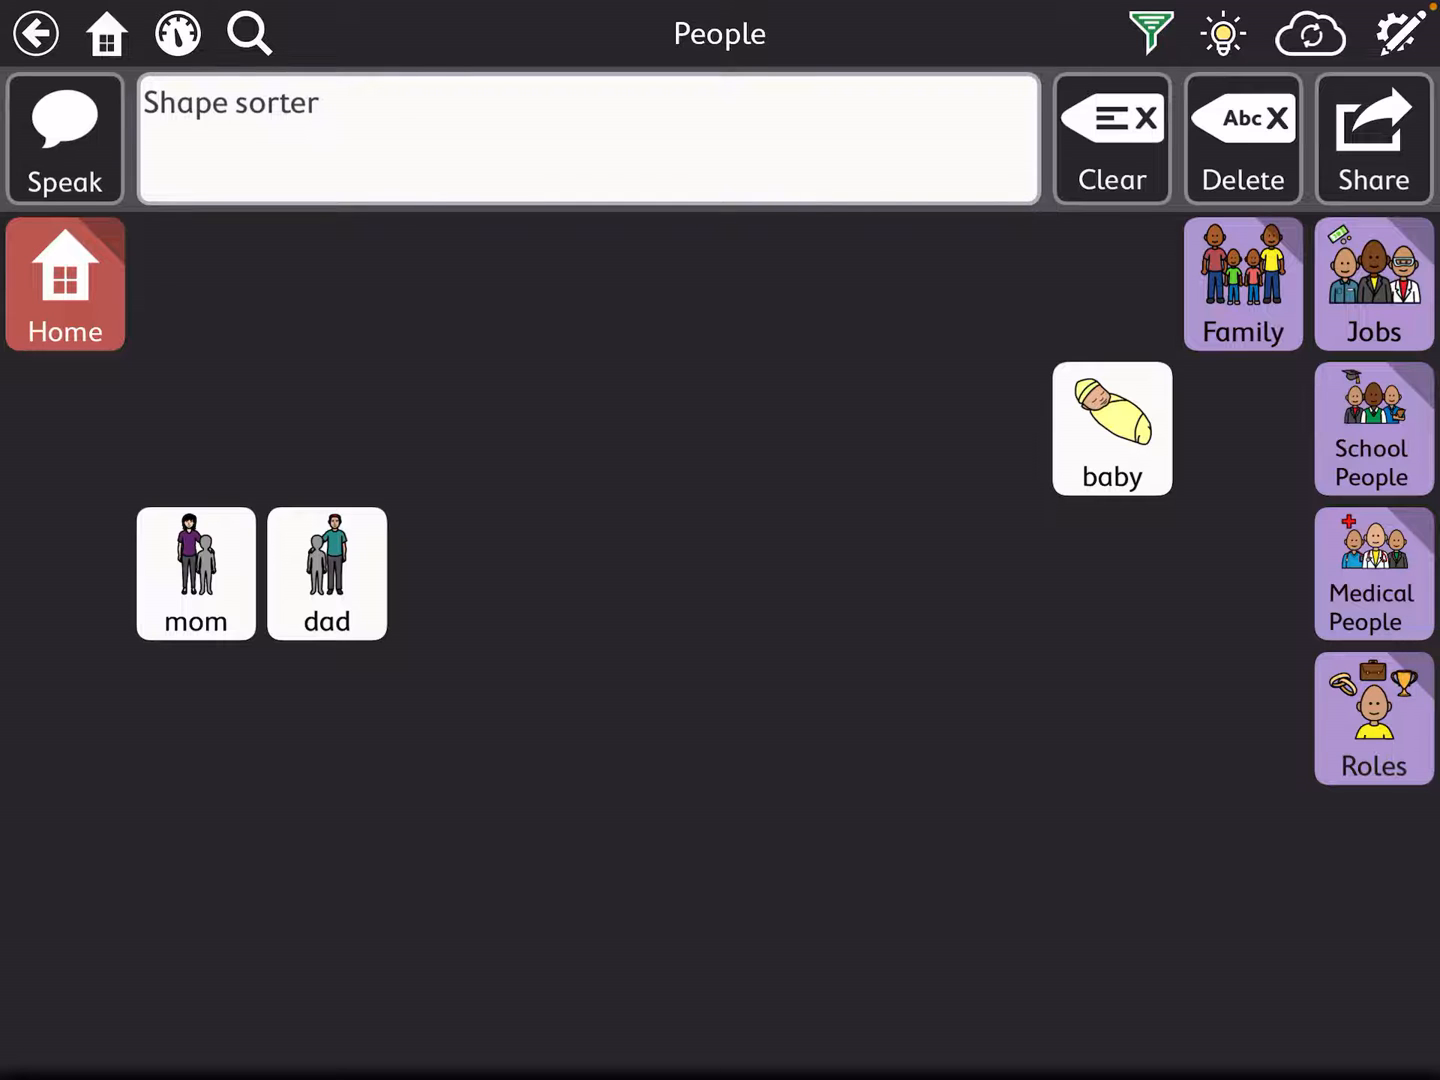
click(1400, 32)
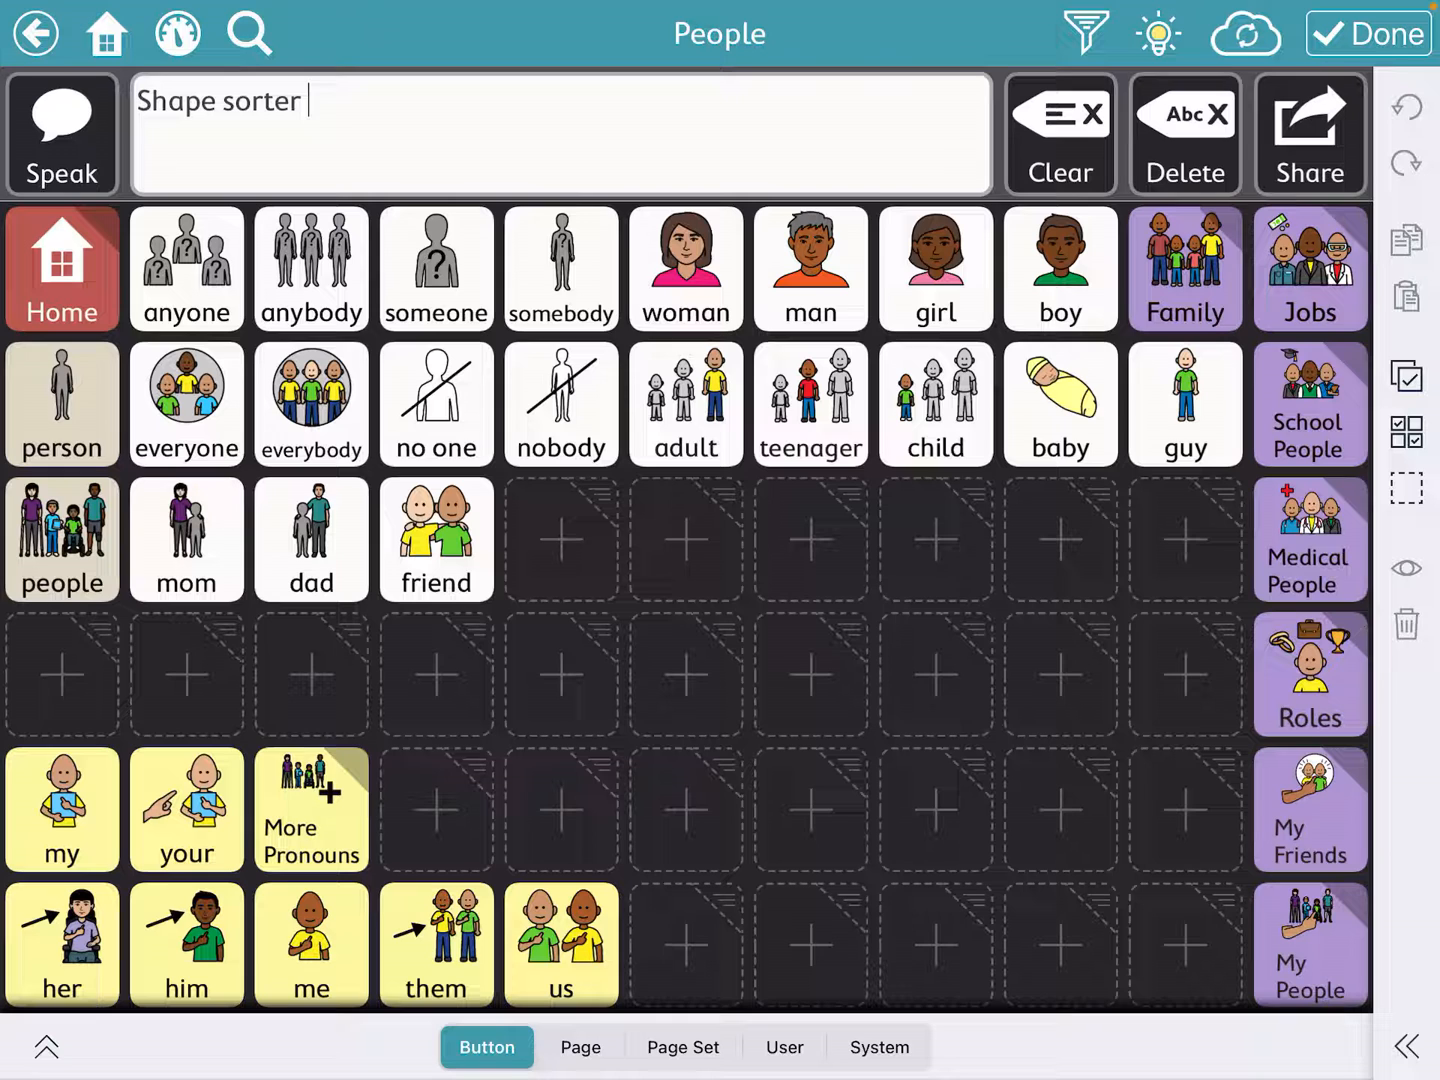
- Inspect the mom button's Content settings, collapse them, and start a new button in an empty slot
click(186, 540)
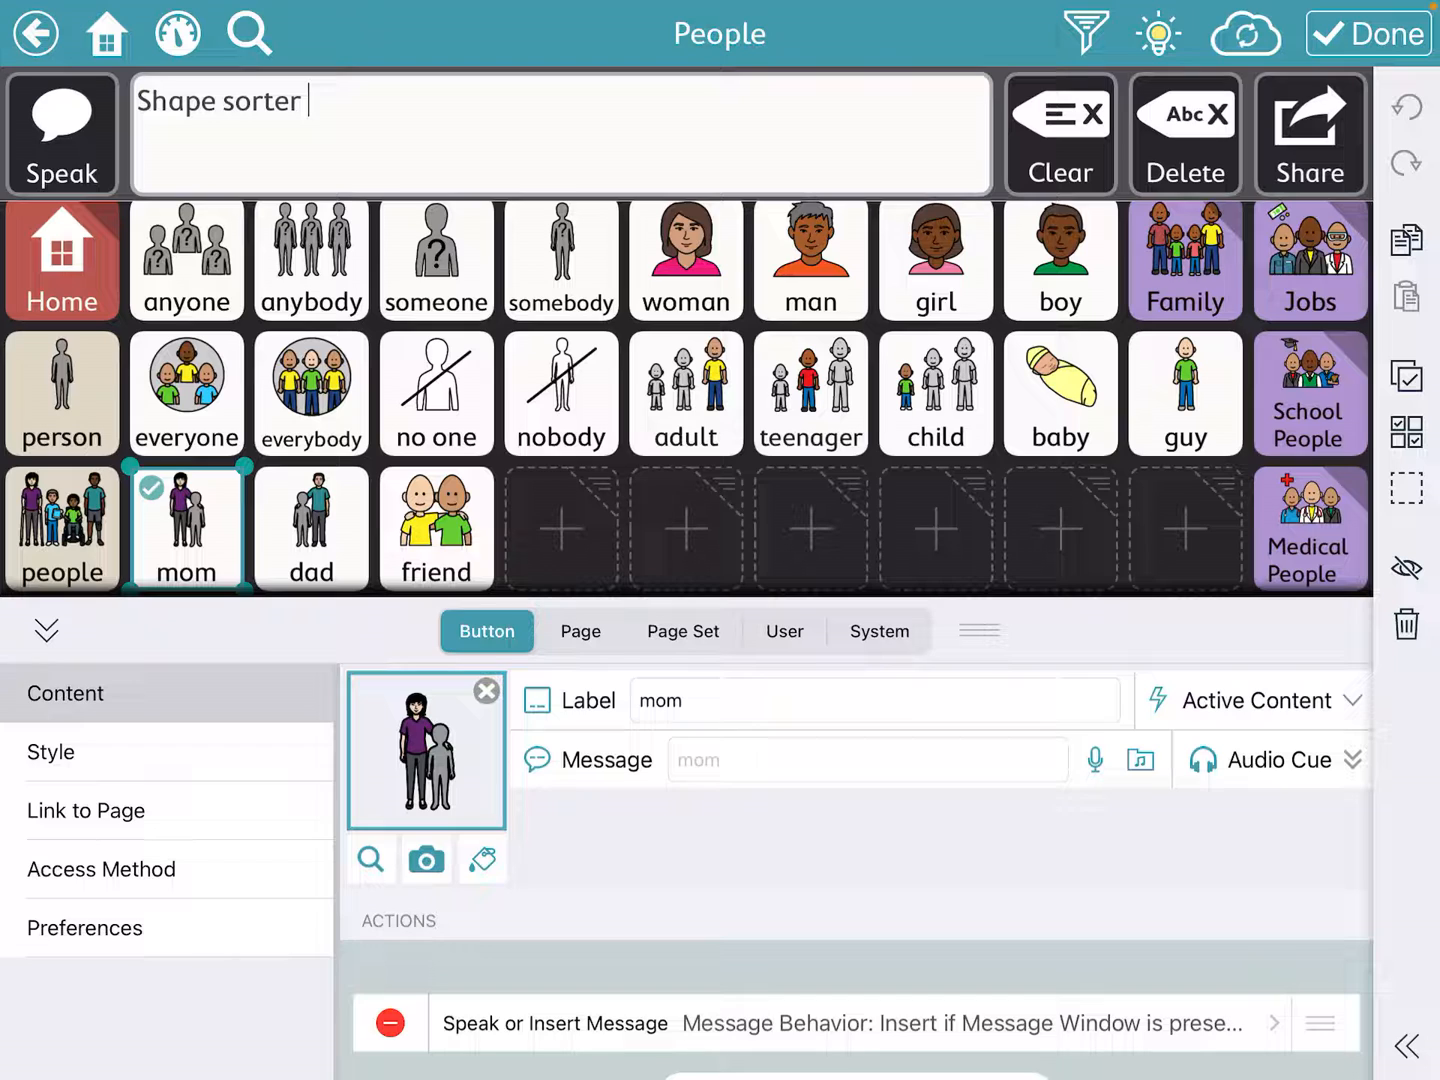
click(424, 860)
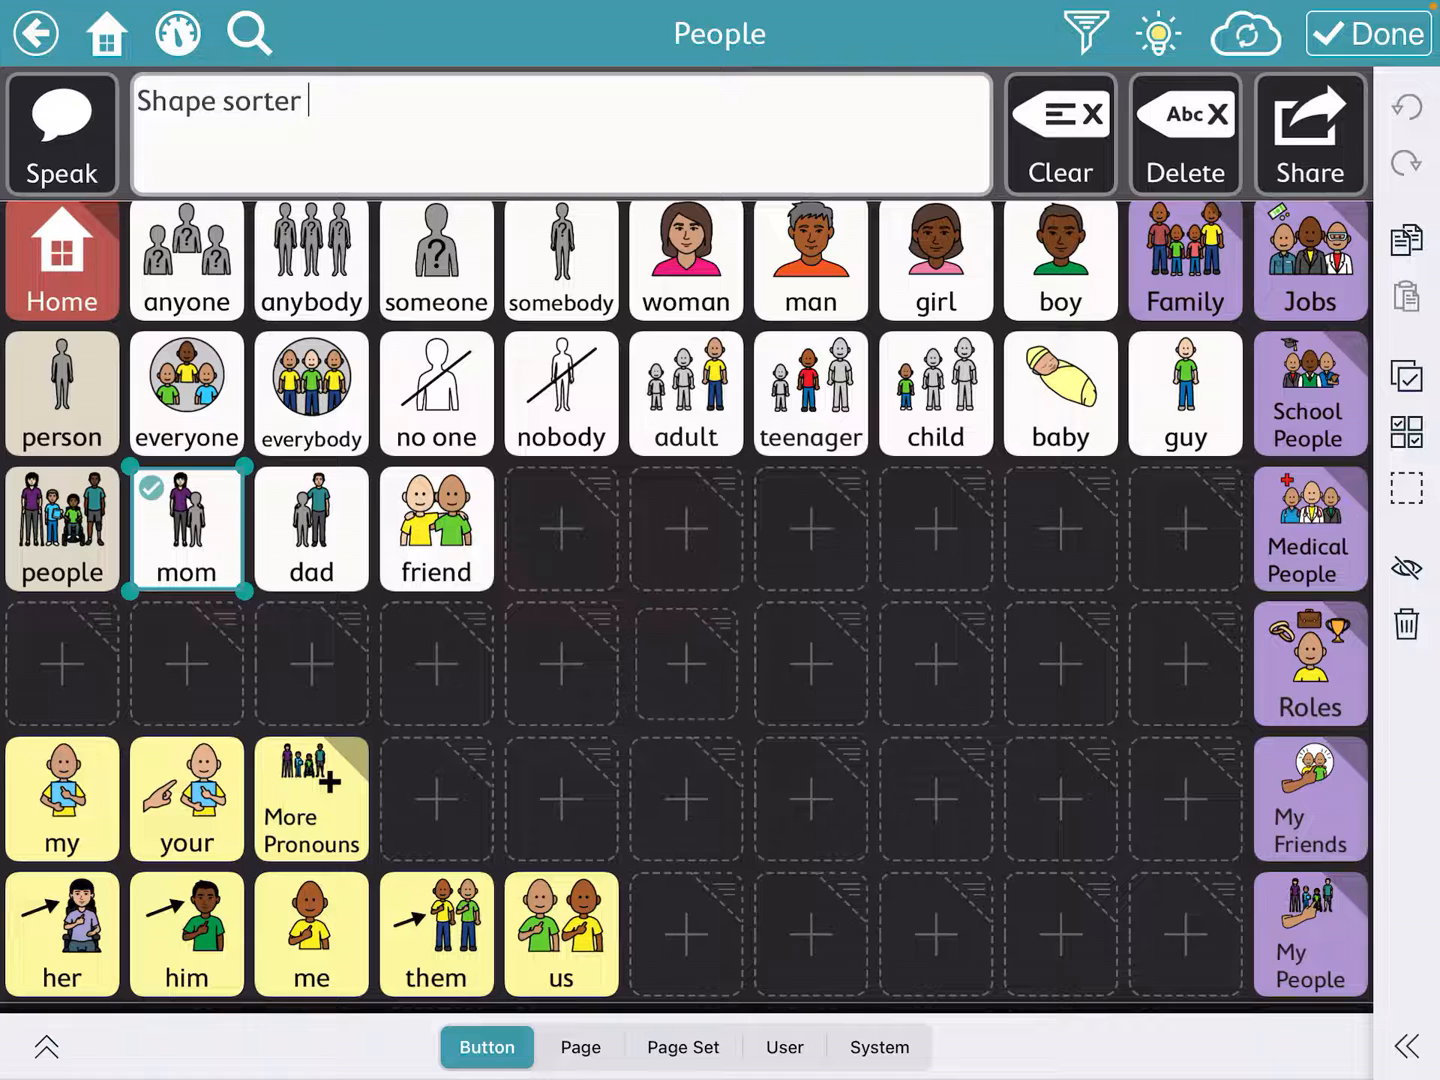
click(686, 664)
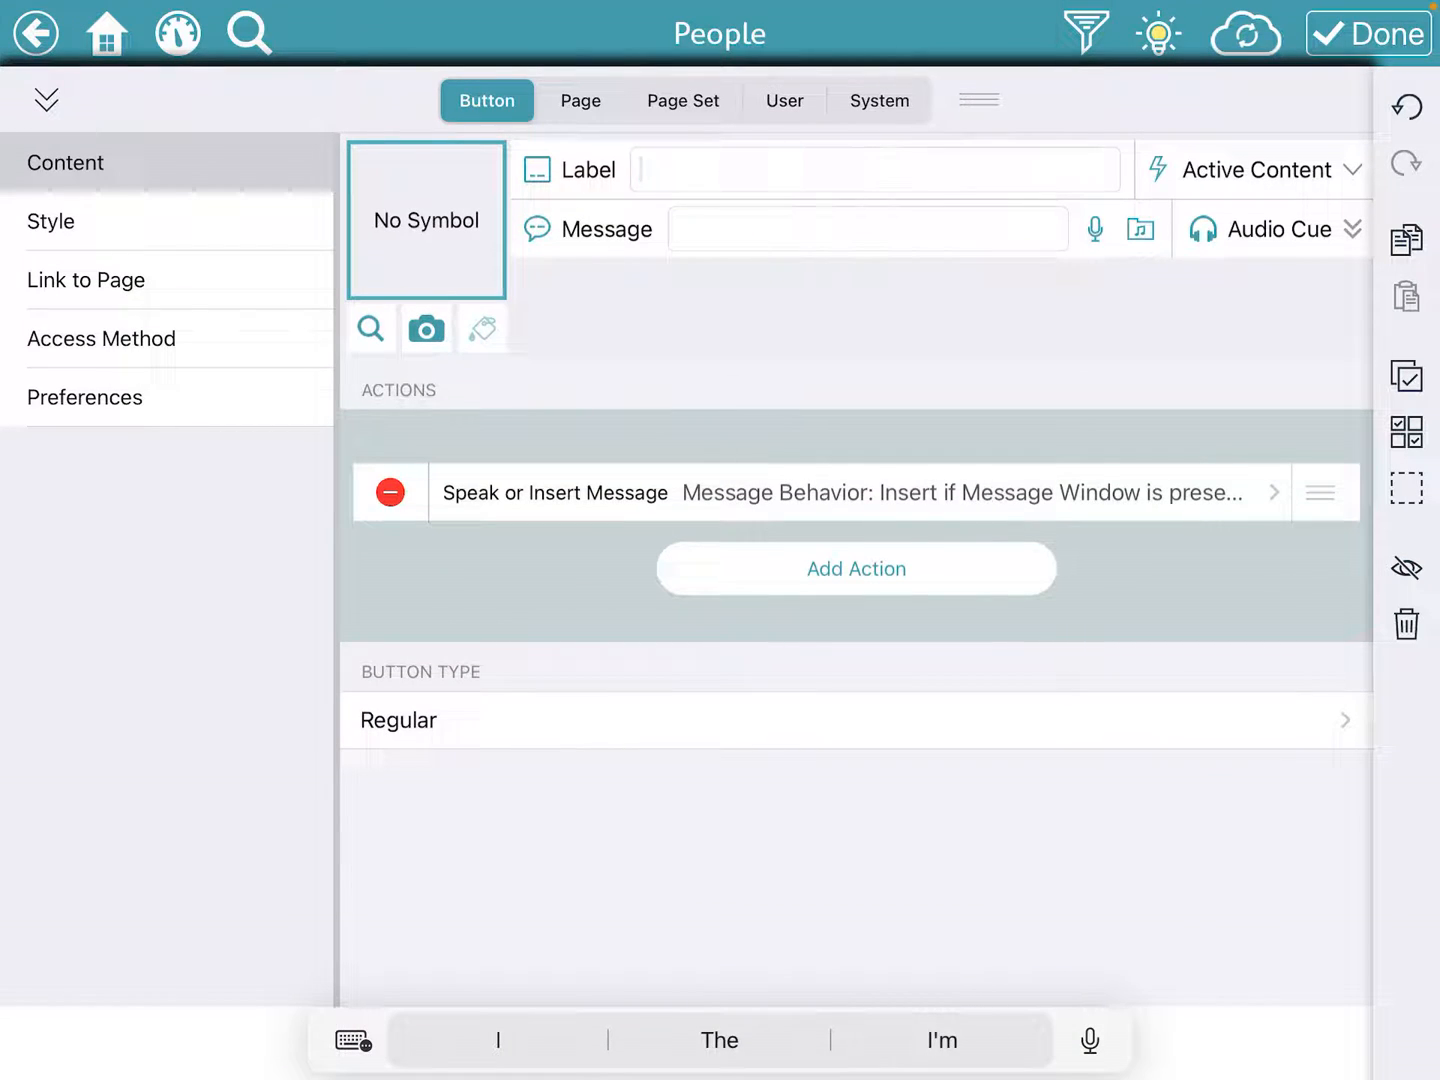
- Label the button 'mama', attach a personal photo from the Photo Library, and finish editing
text(mam)
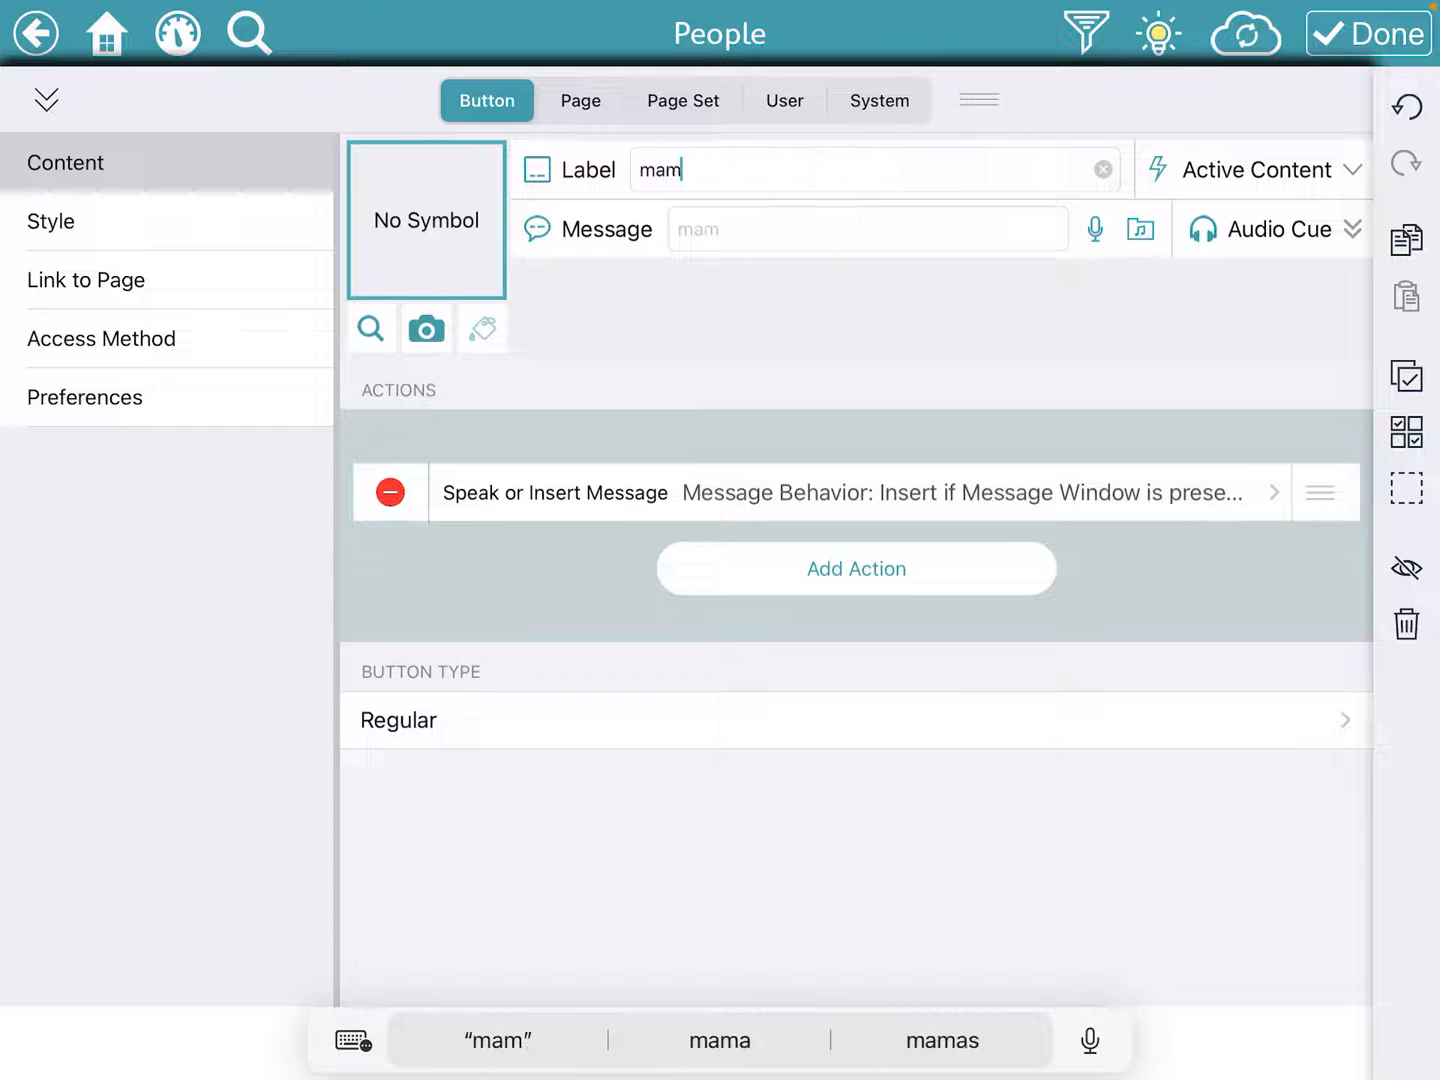
click(426, 328)
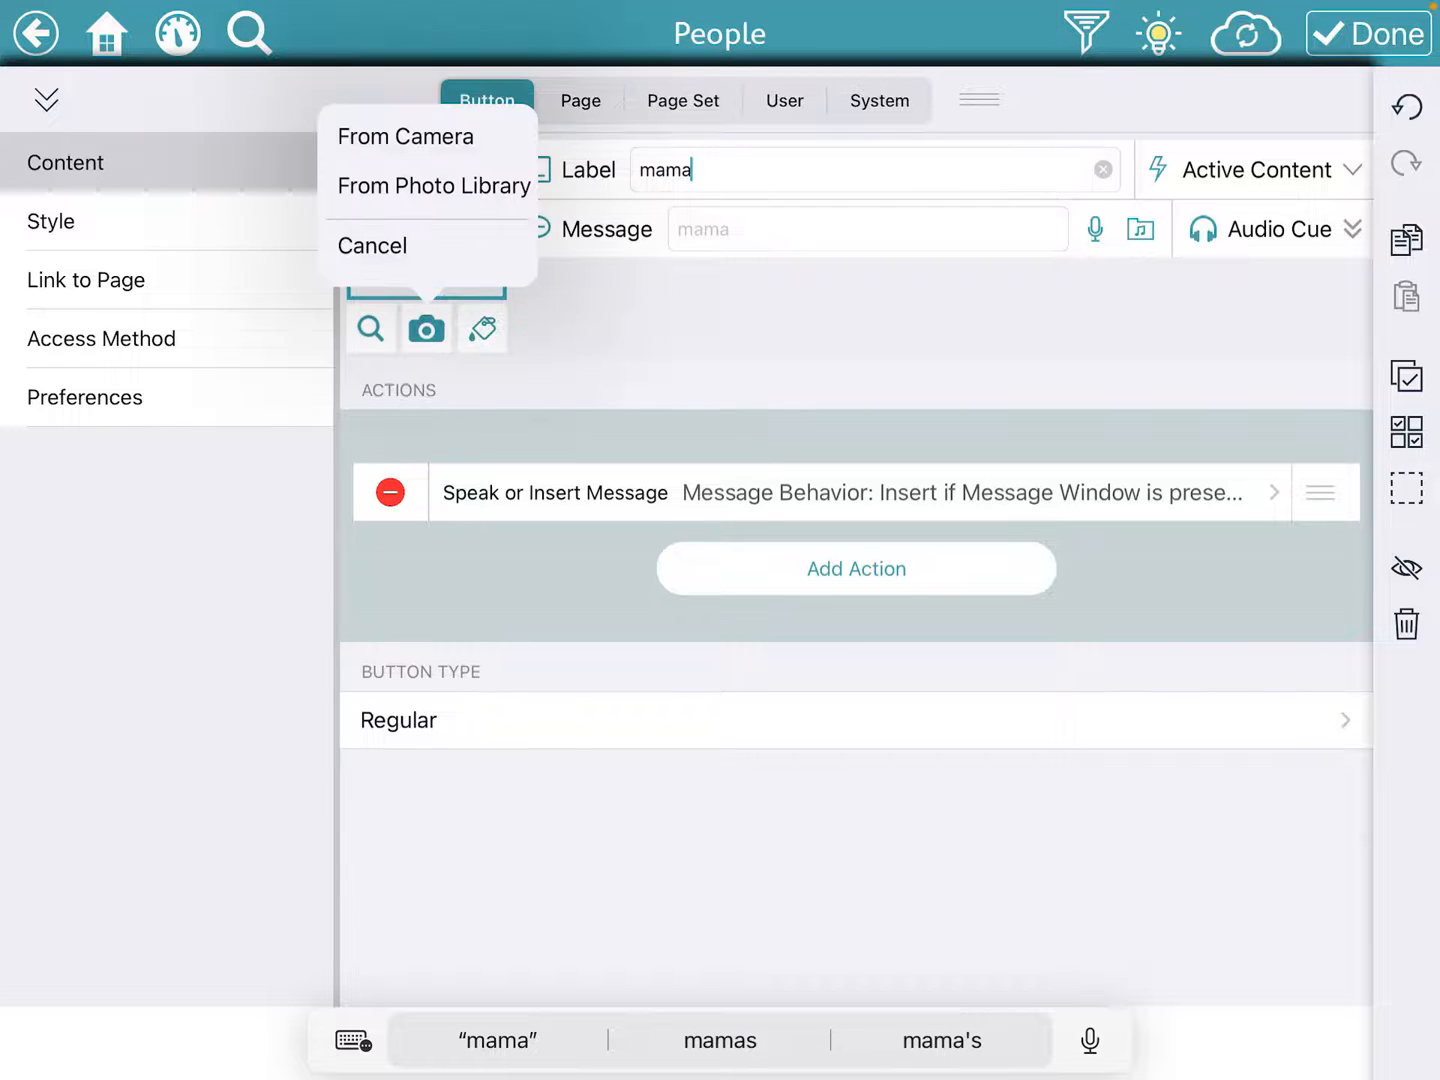
click(432, 186)
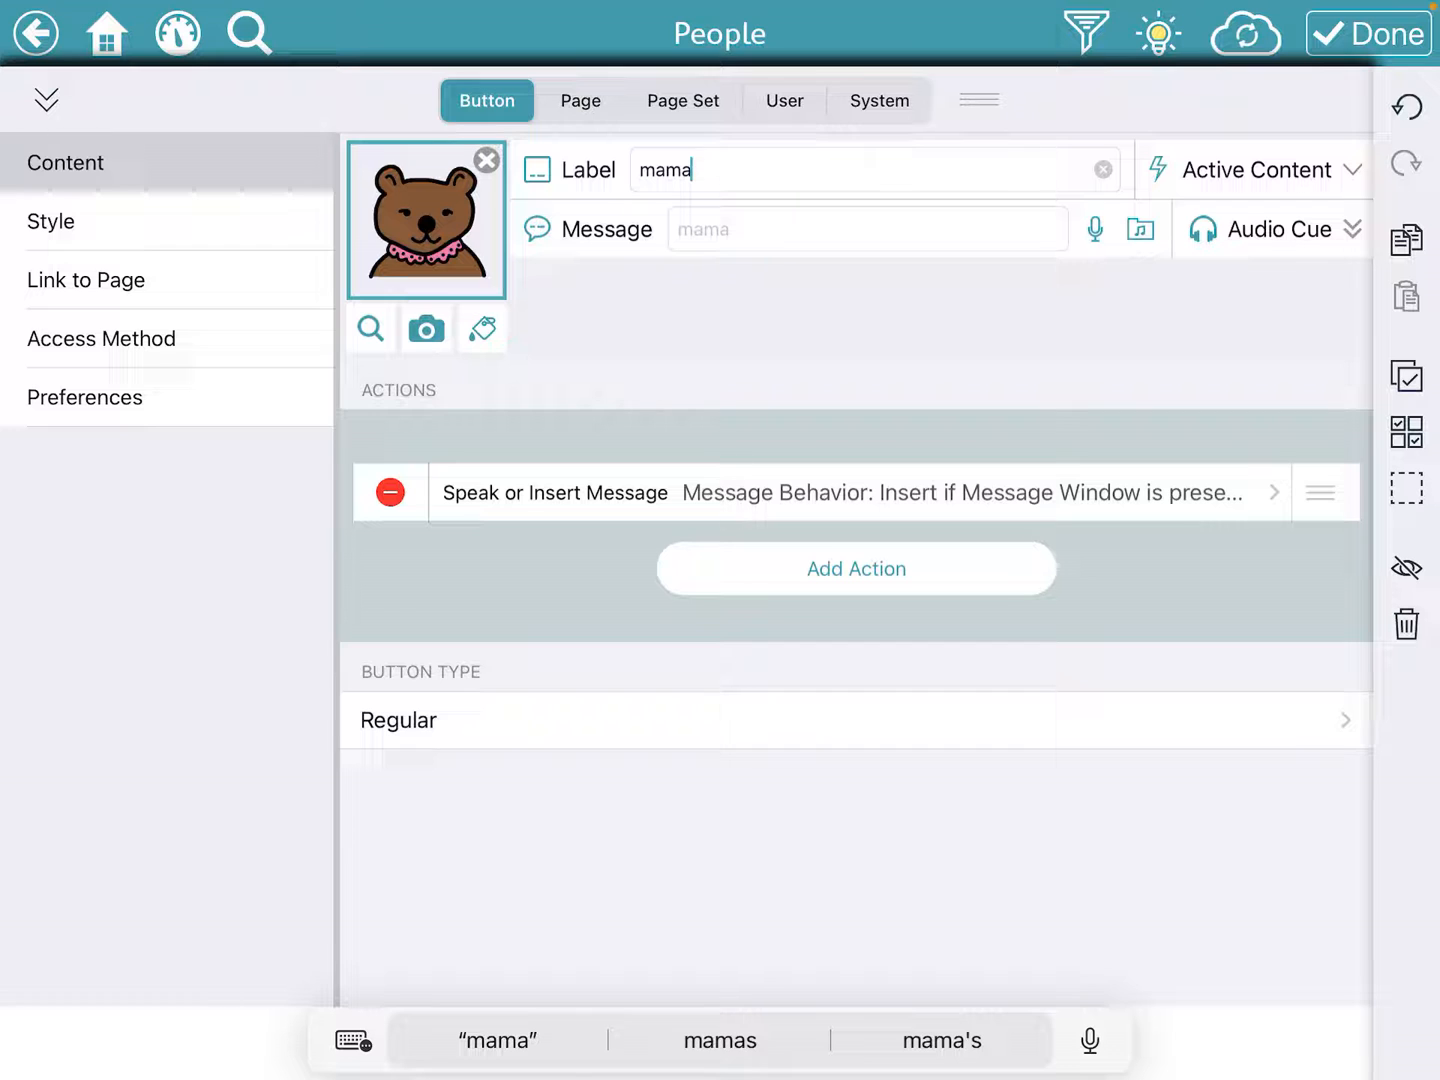
click(424, 328)
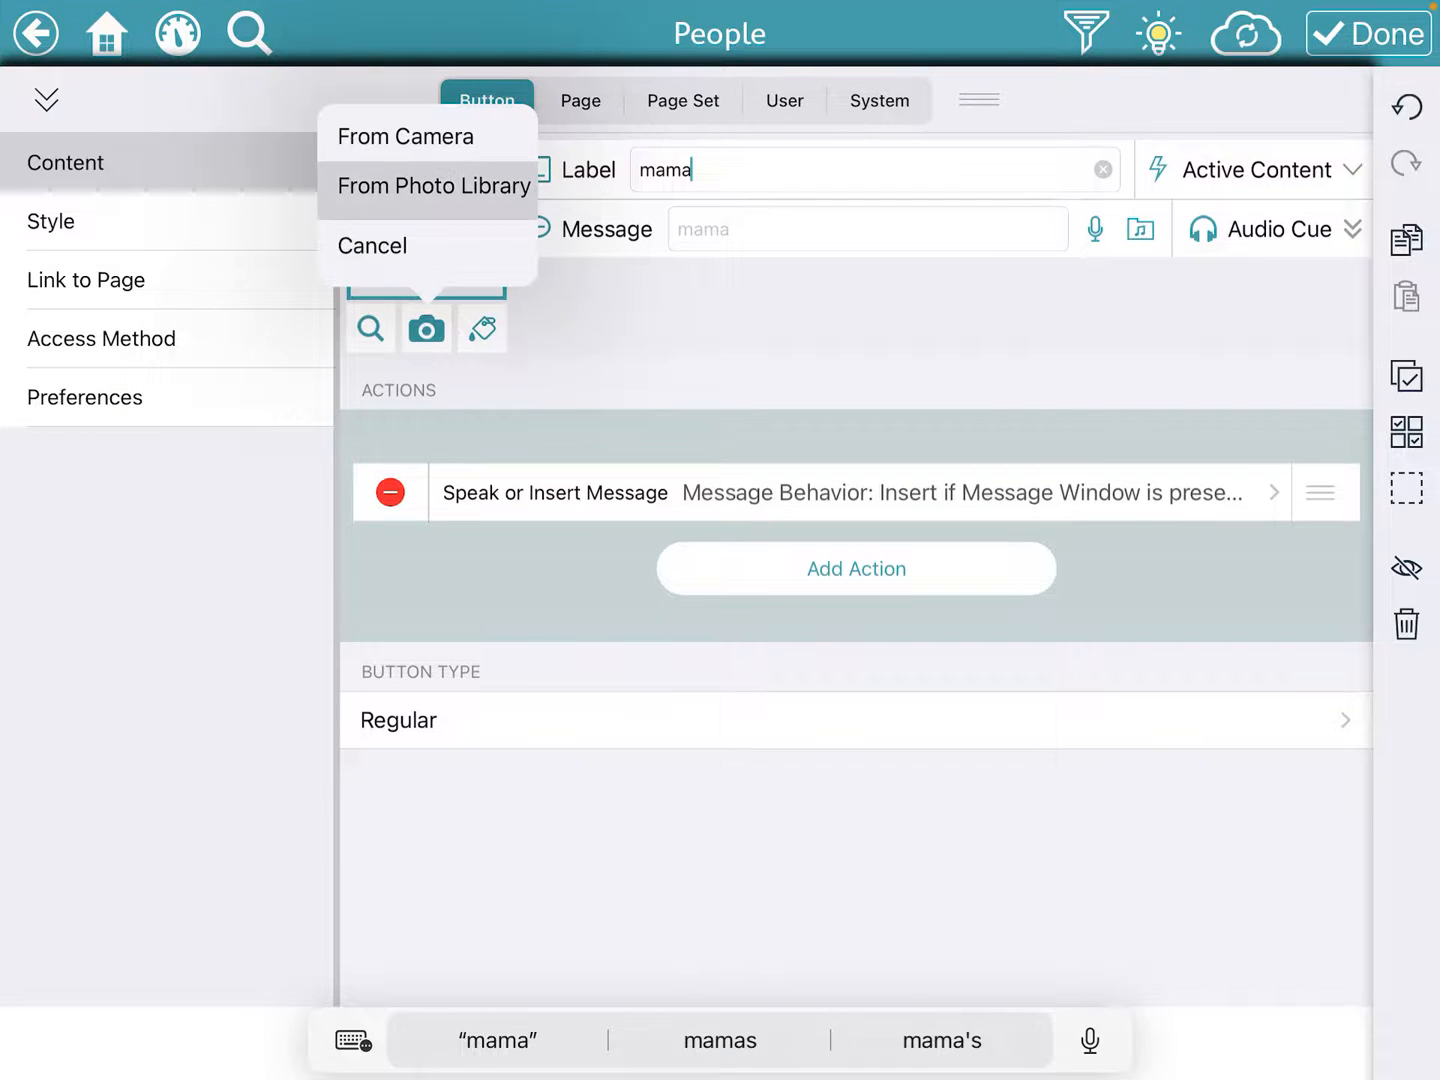
click(432, 186)
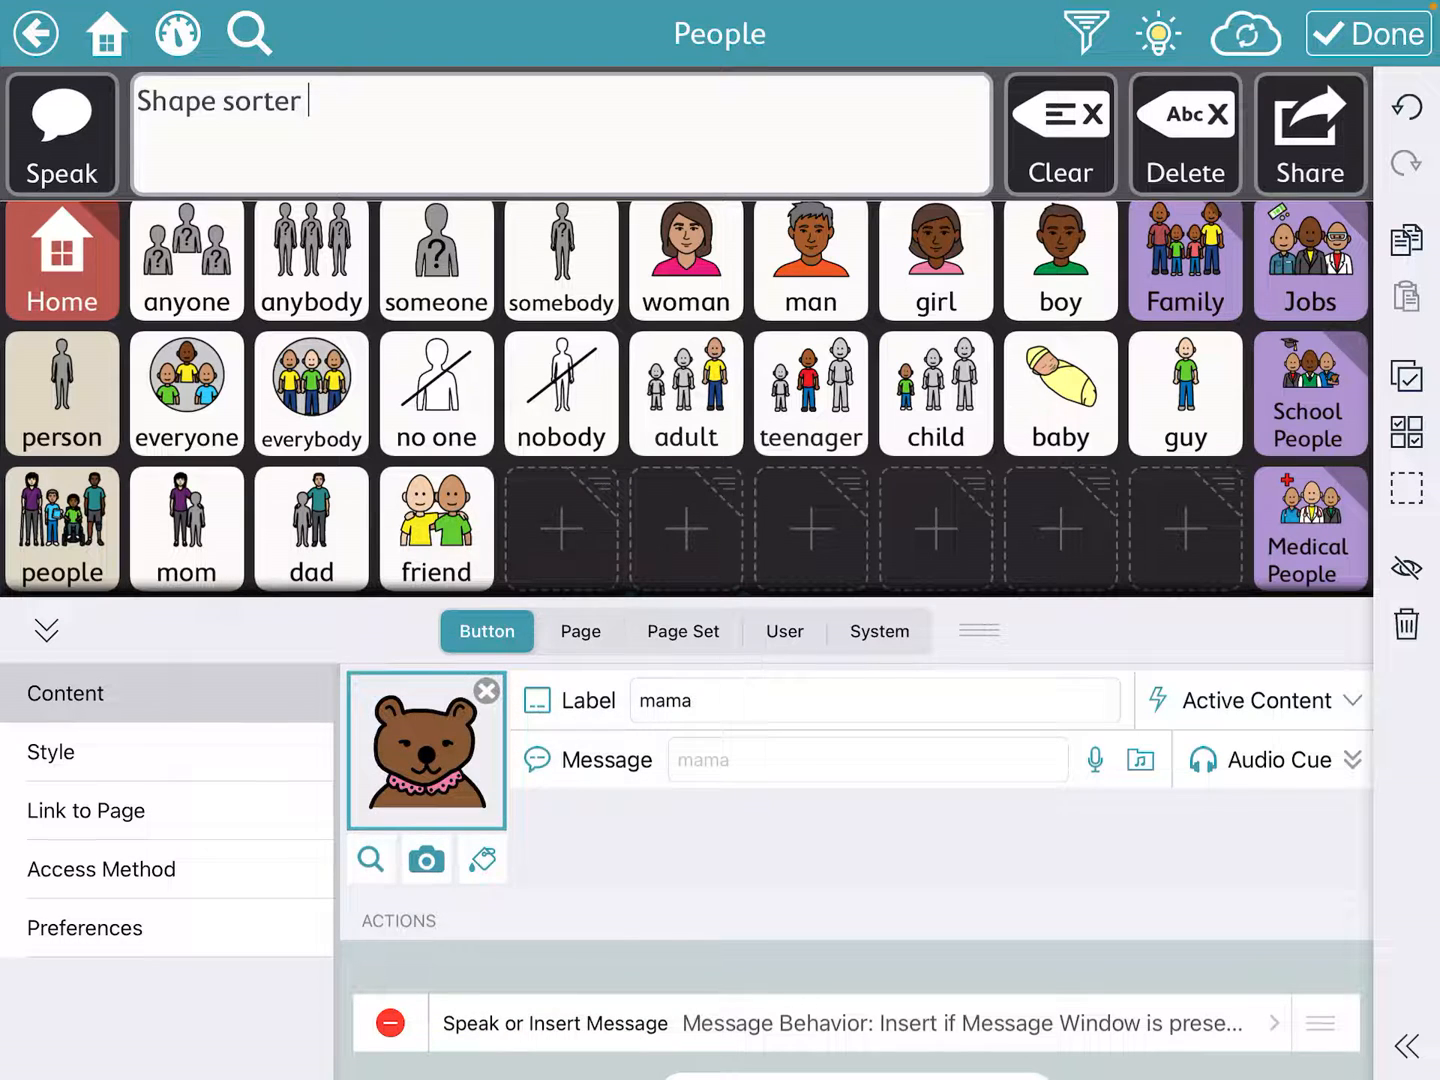
click(424, 860)
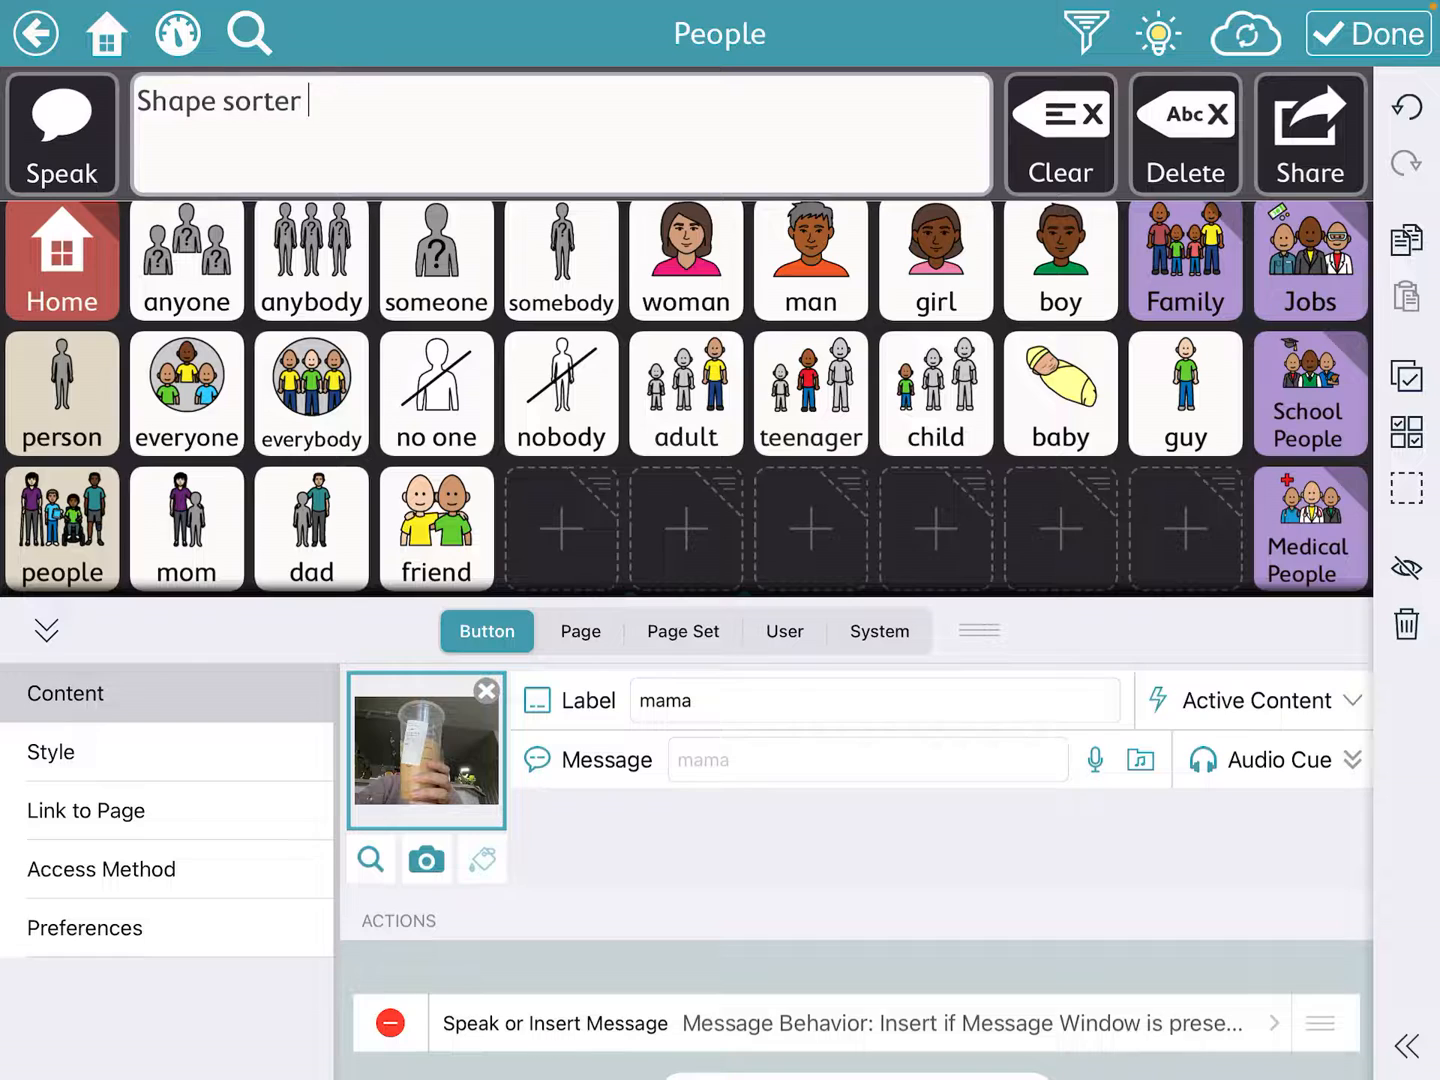
click(1368, 32)
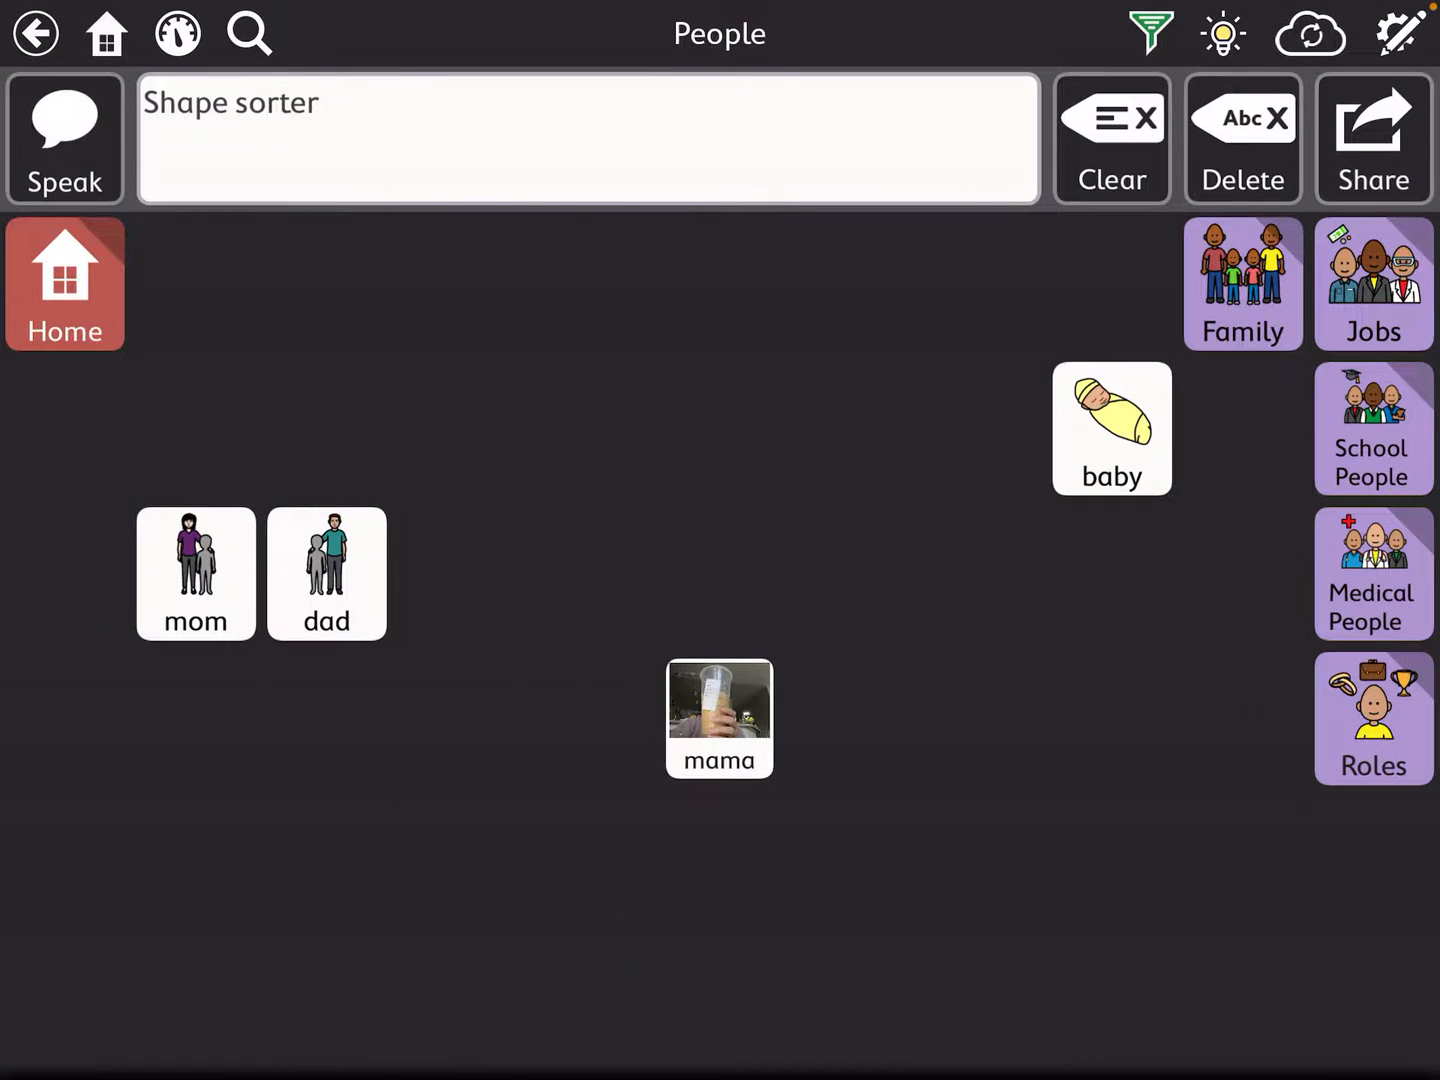
- Speak 'mama' with the new button so it joins the message
click(720, 718)
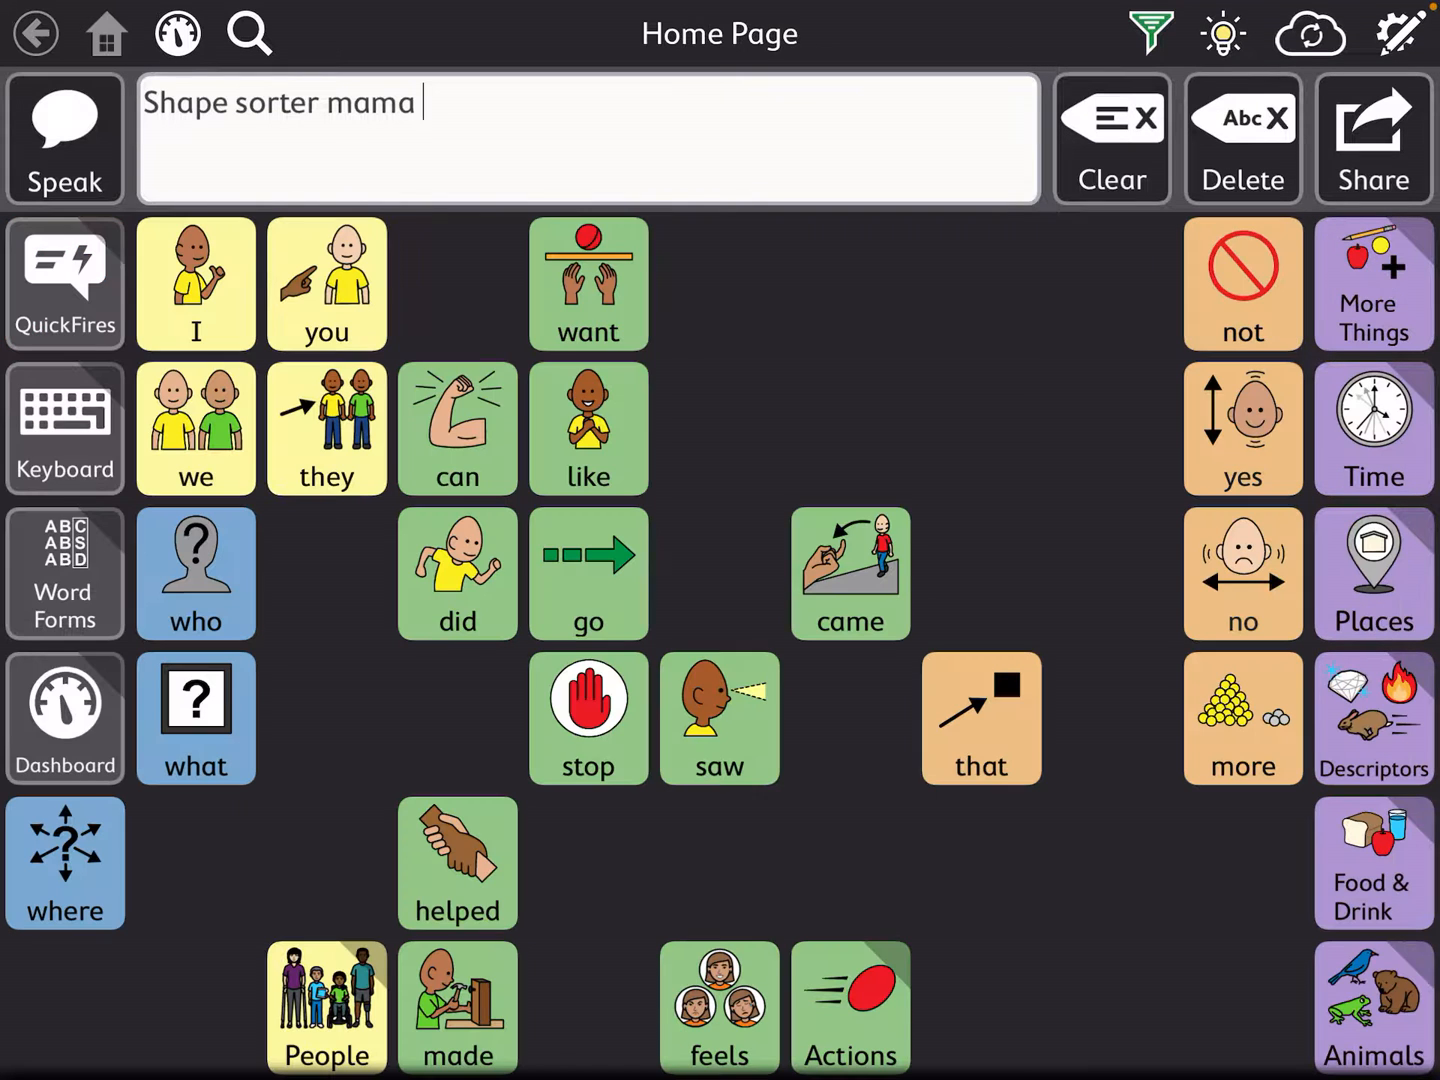
- Reach the TV & Movies page through the More Things categories
click(1372, 862)
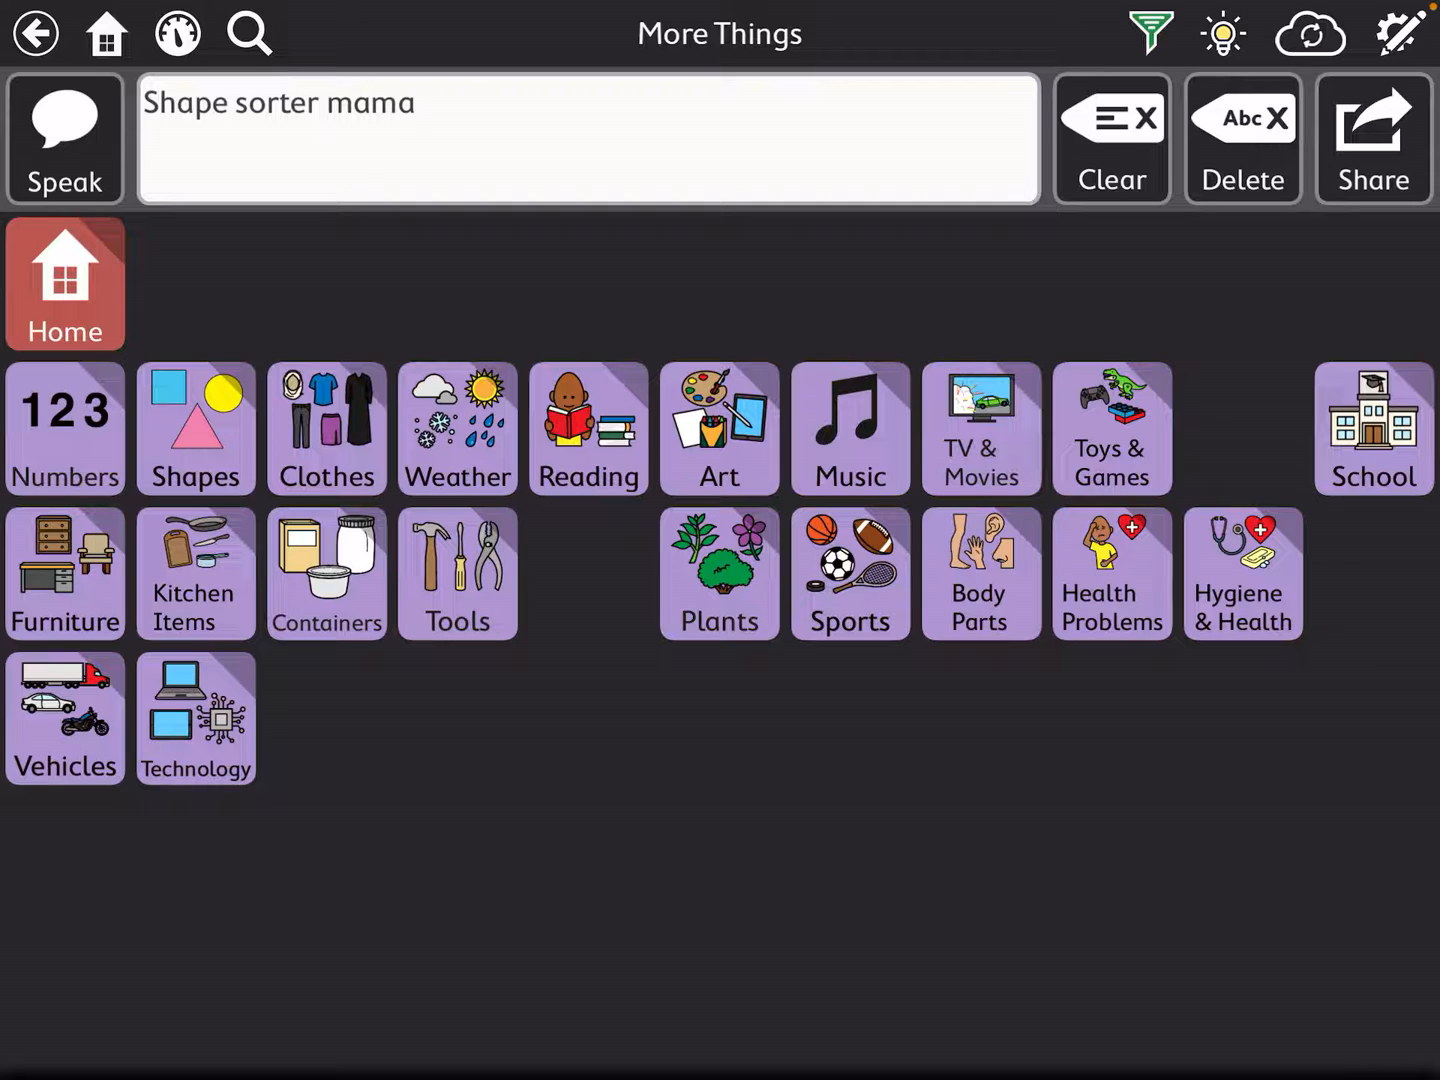
click(980, 428)
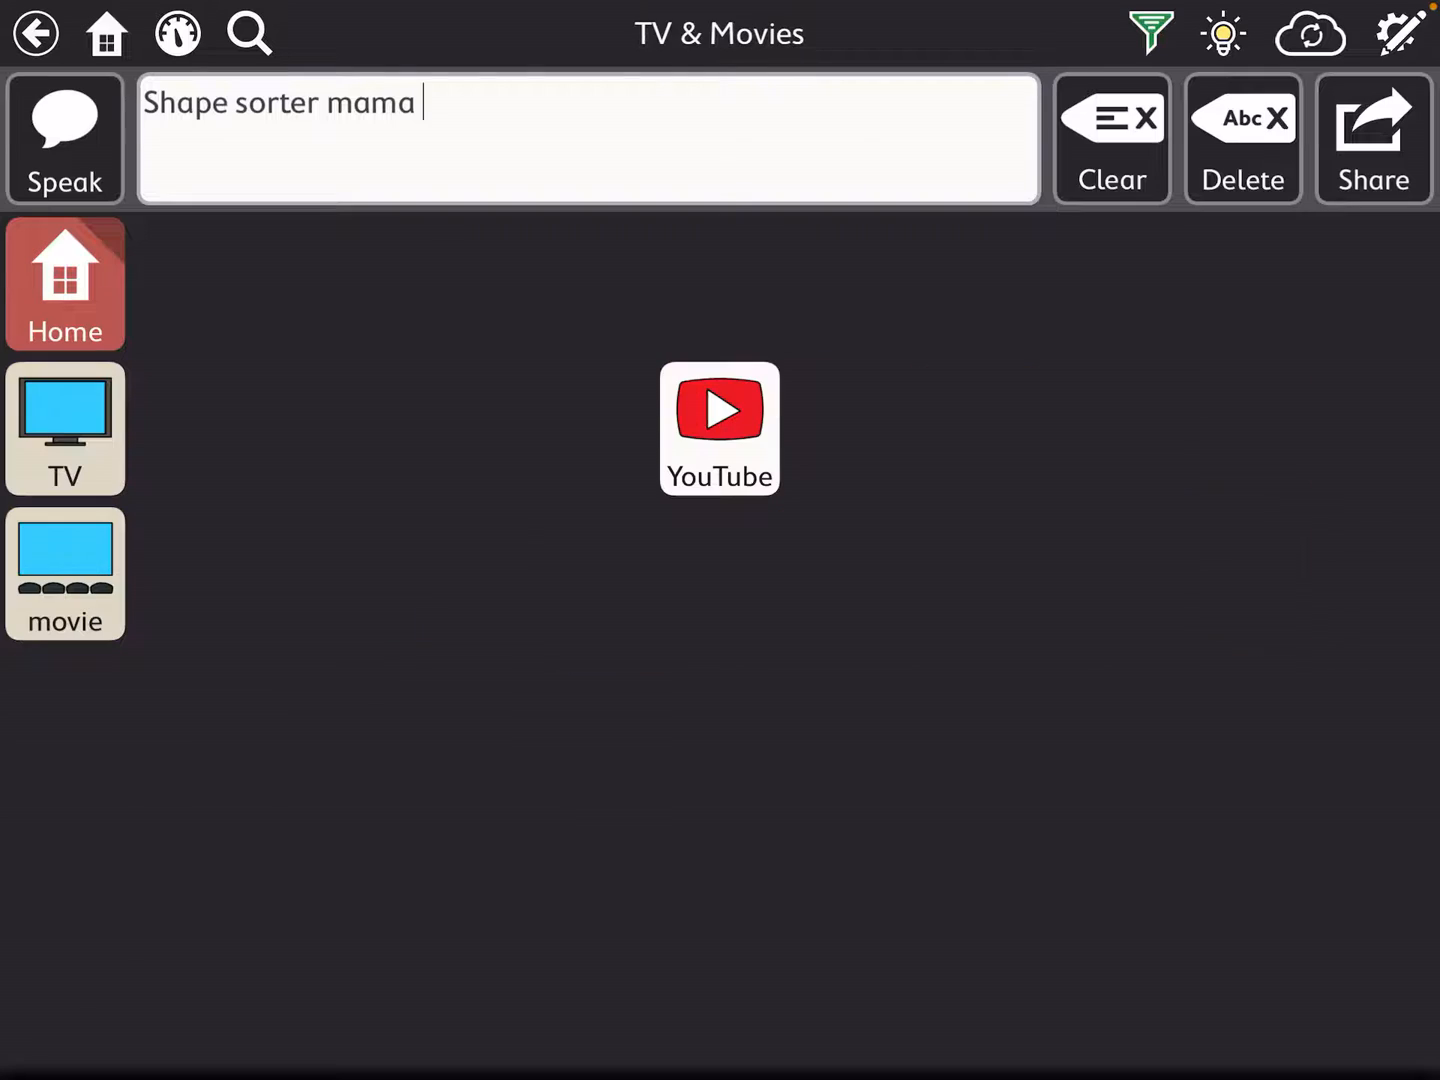